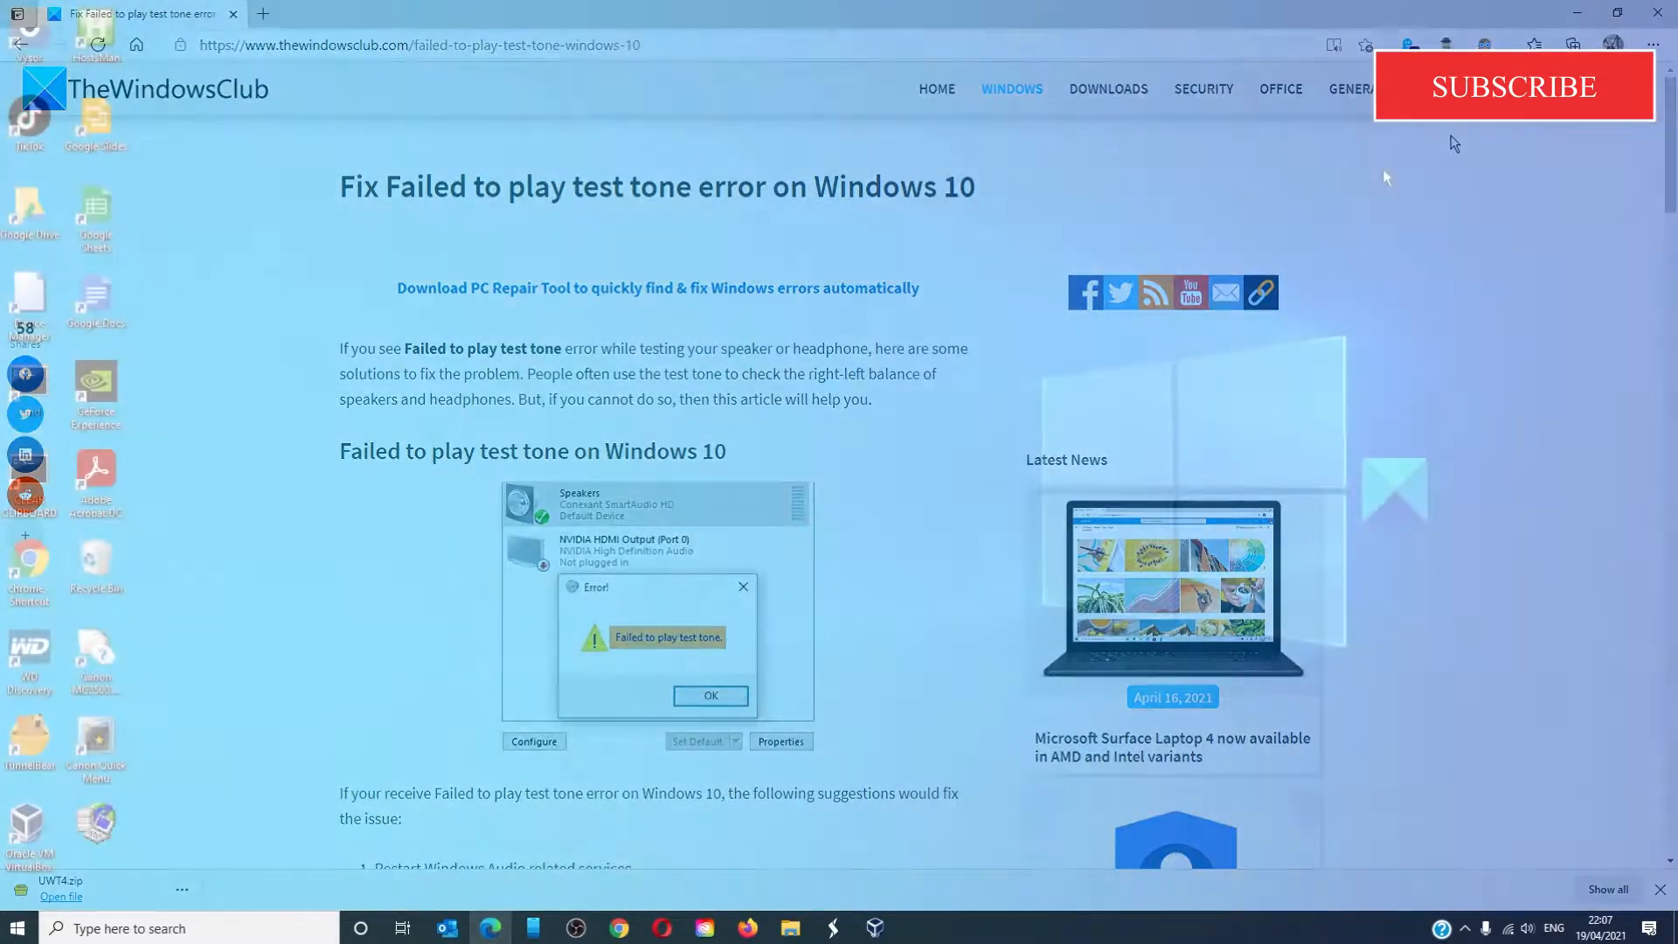
Launch the Playing Audio troubleshooter from Update & Security > Troubleshoot > Additional troubleshooters.
click(1626, 12)
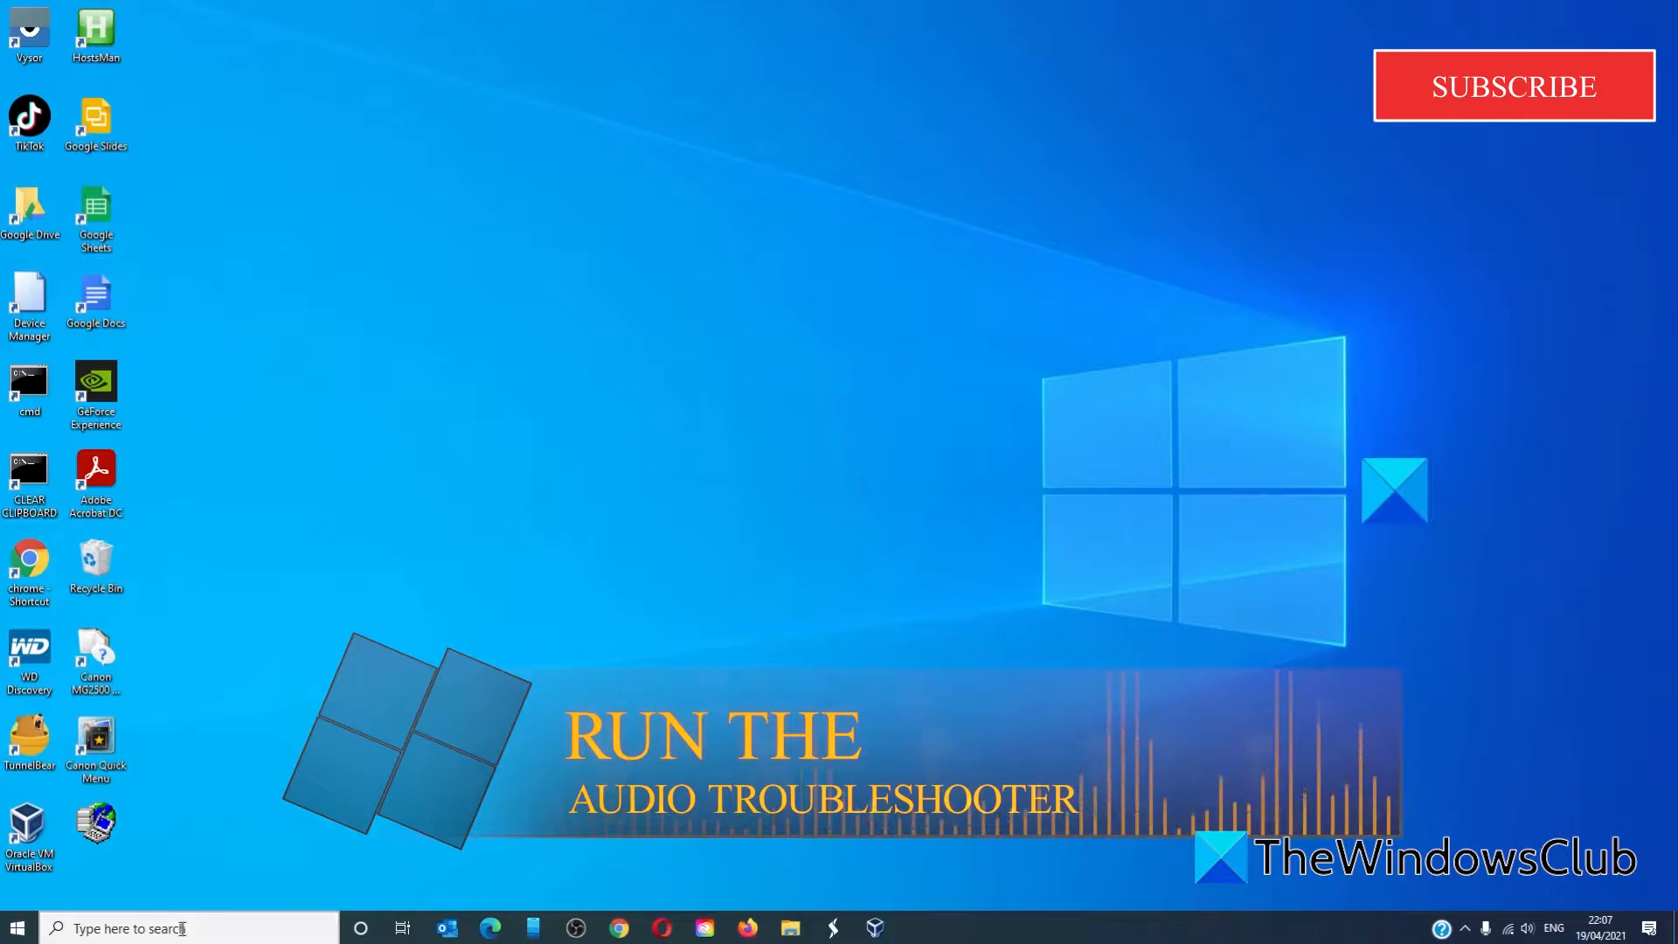
click(161, 929)
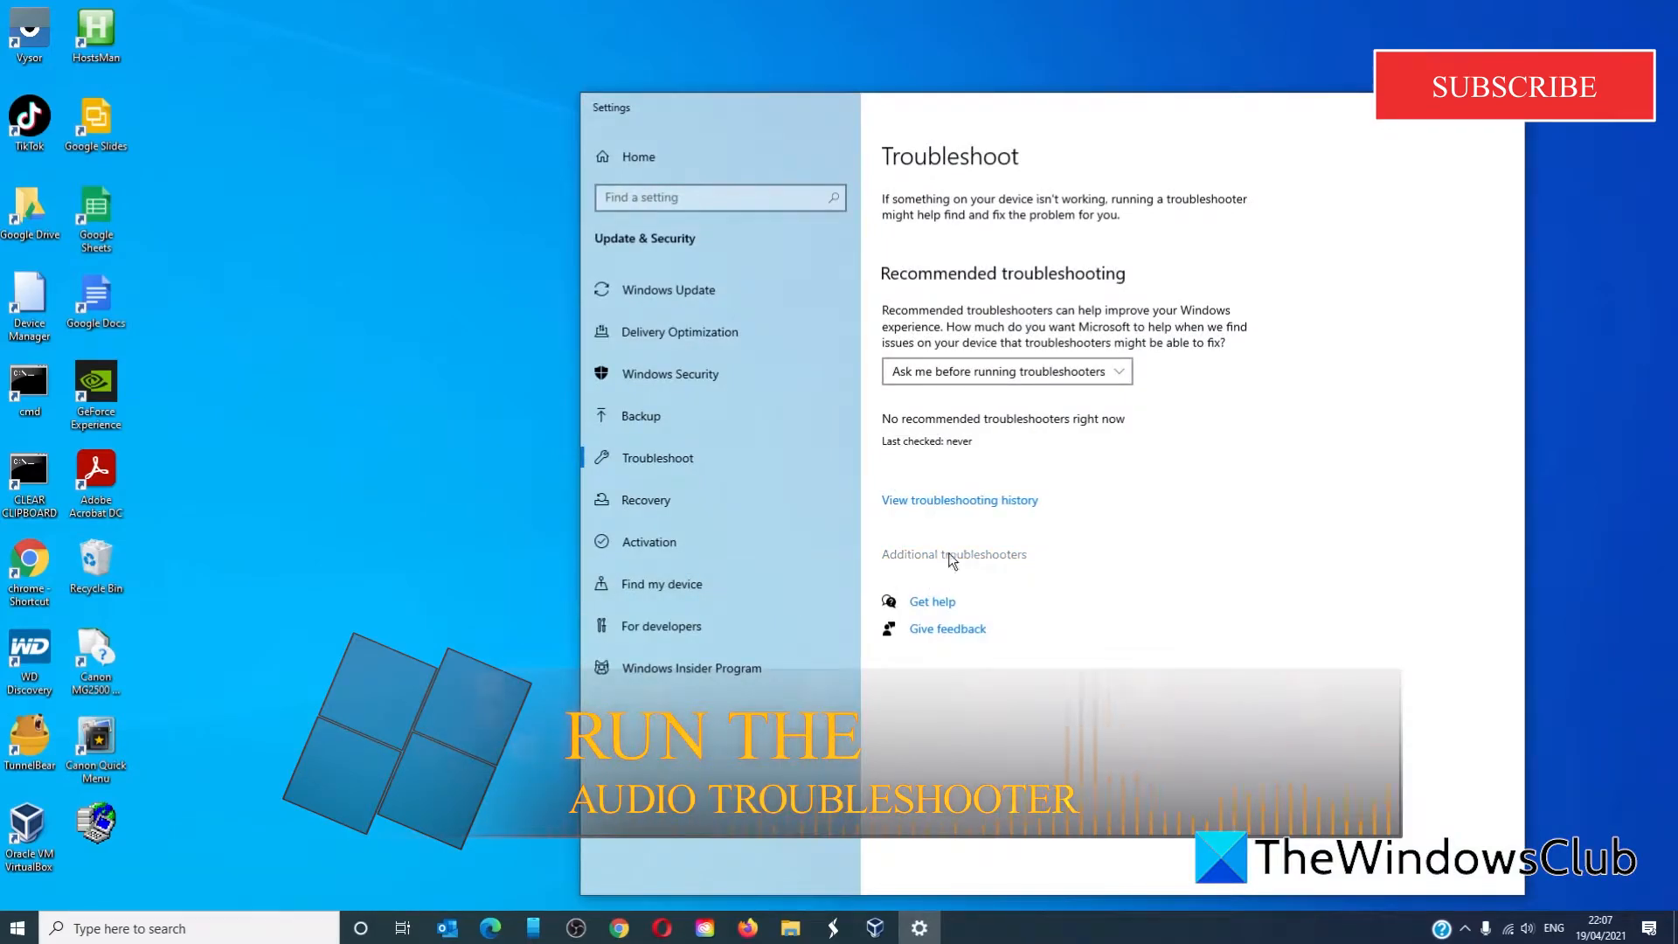
click(953, 554)
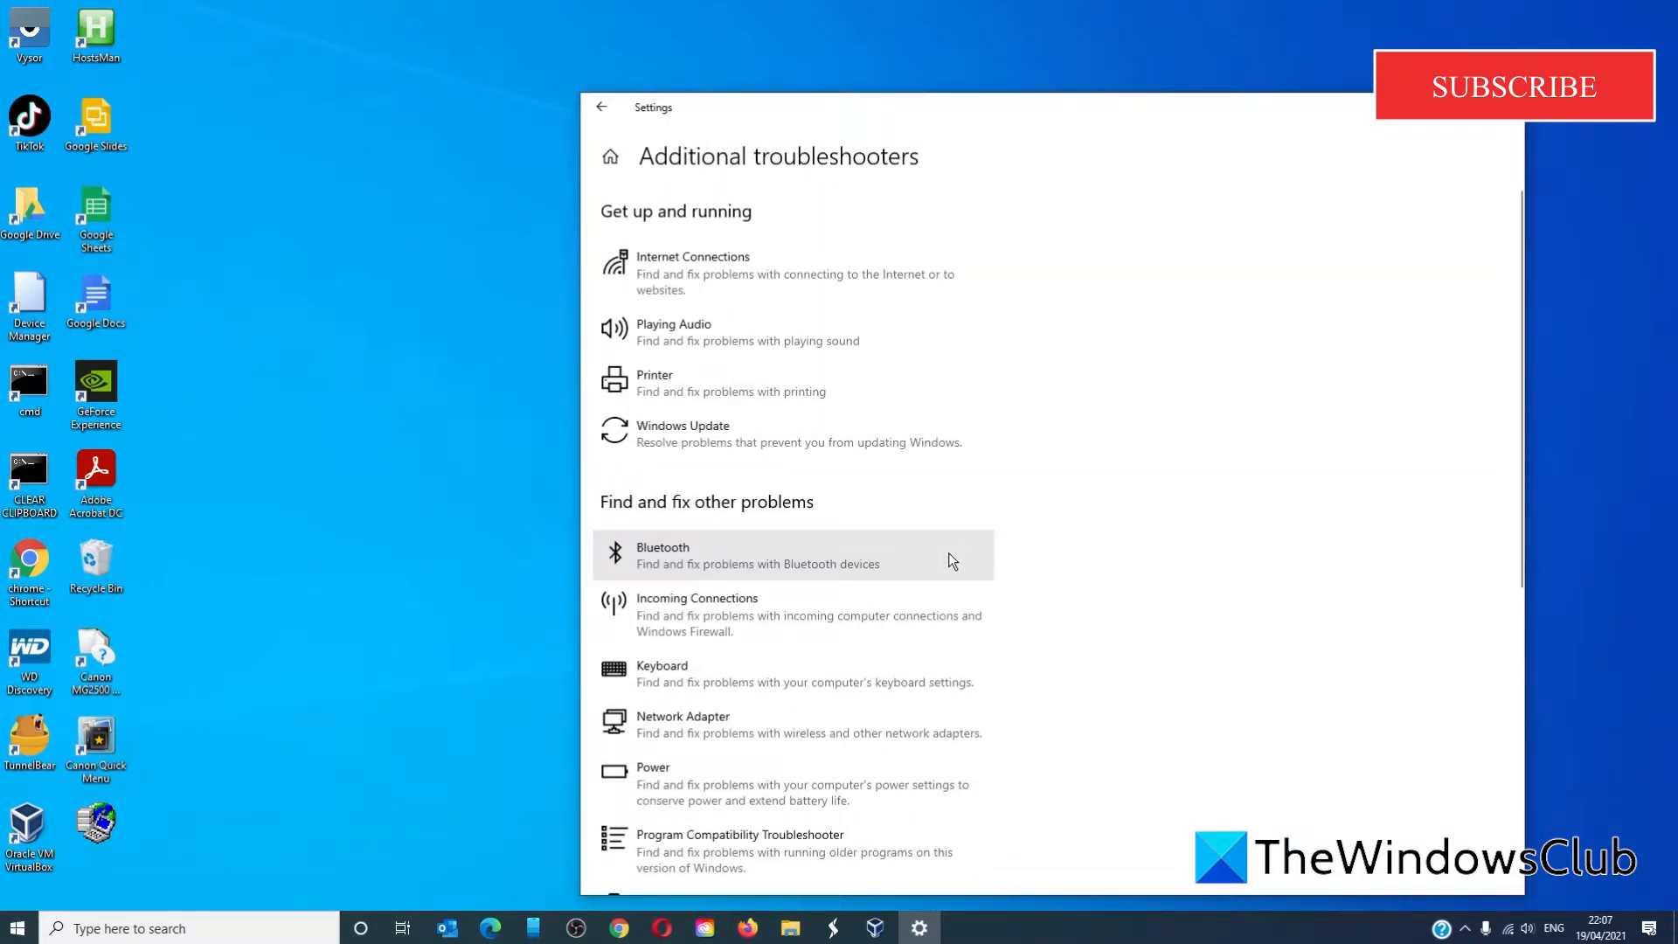
mouse_move(713, 351)
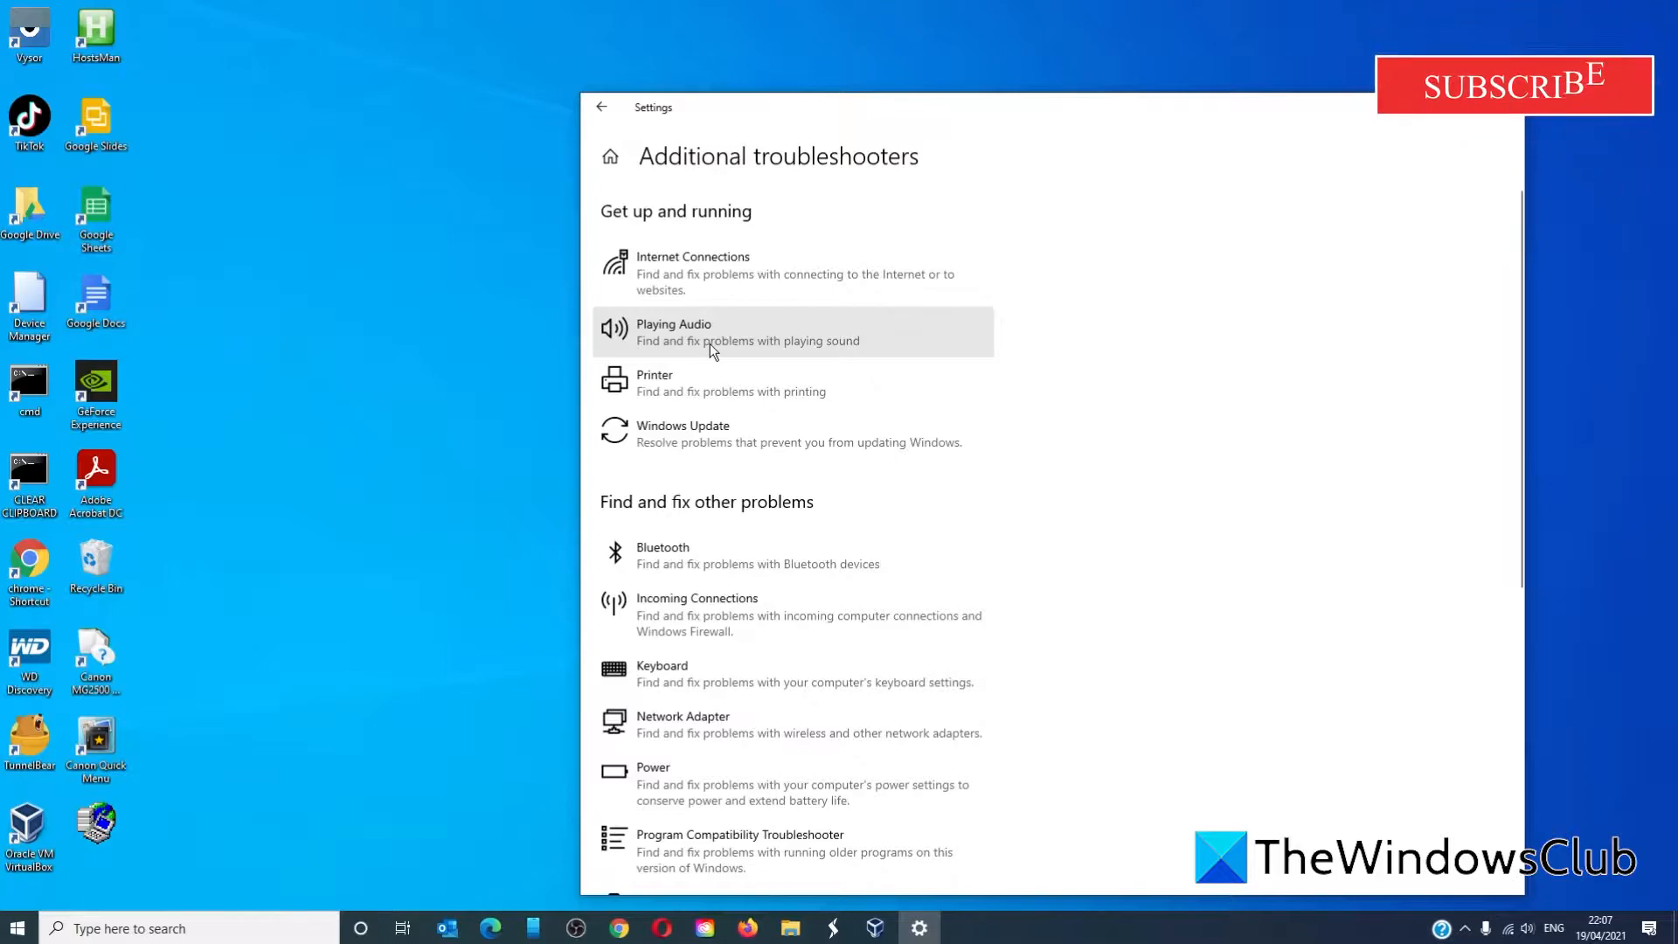
click(747, 332)
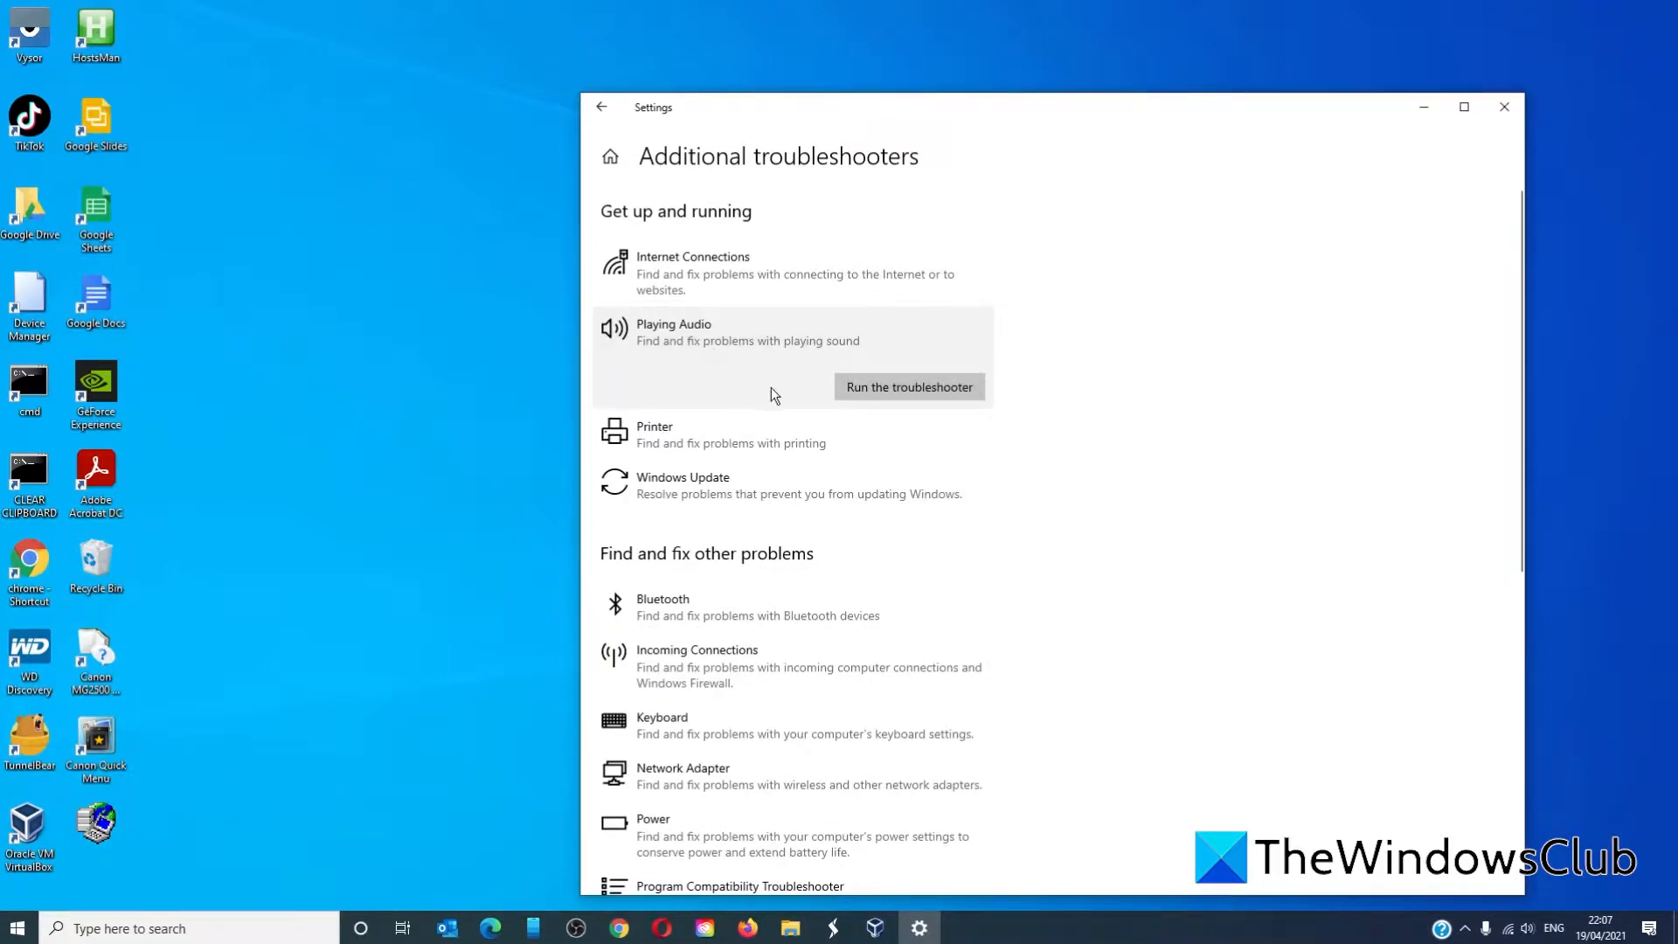
click(908, 386)
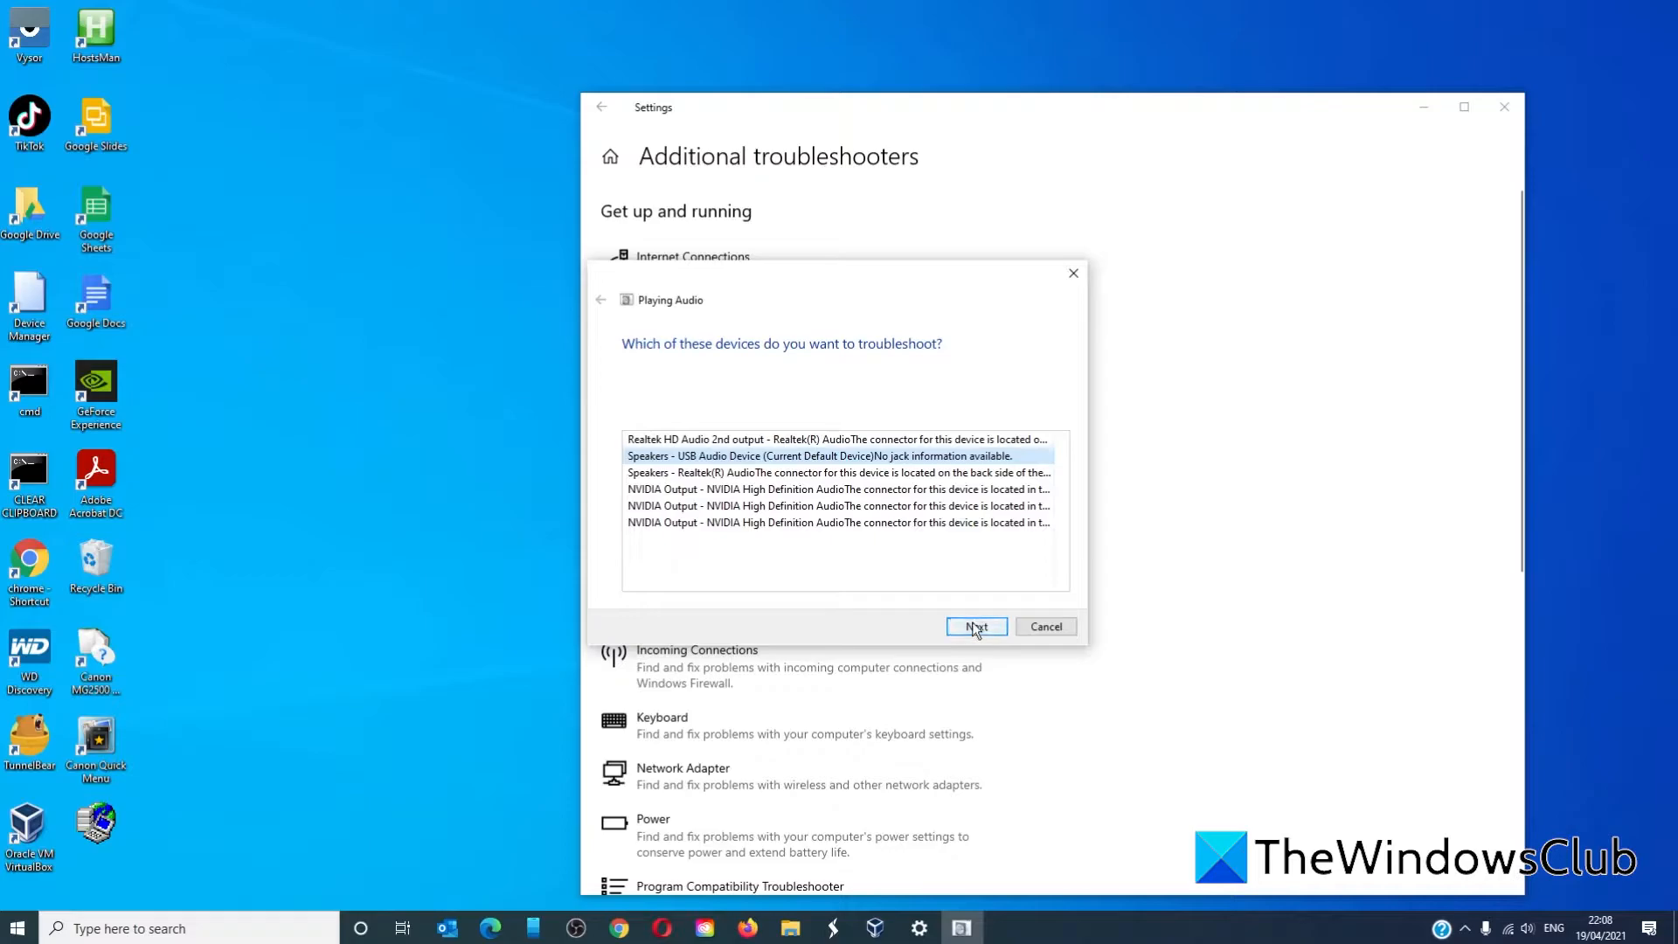
Troubleshoot the USB speakers and dismiss the speaker properties sheet it opens.
click(976, 626)
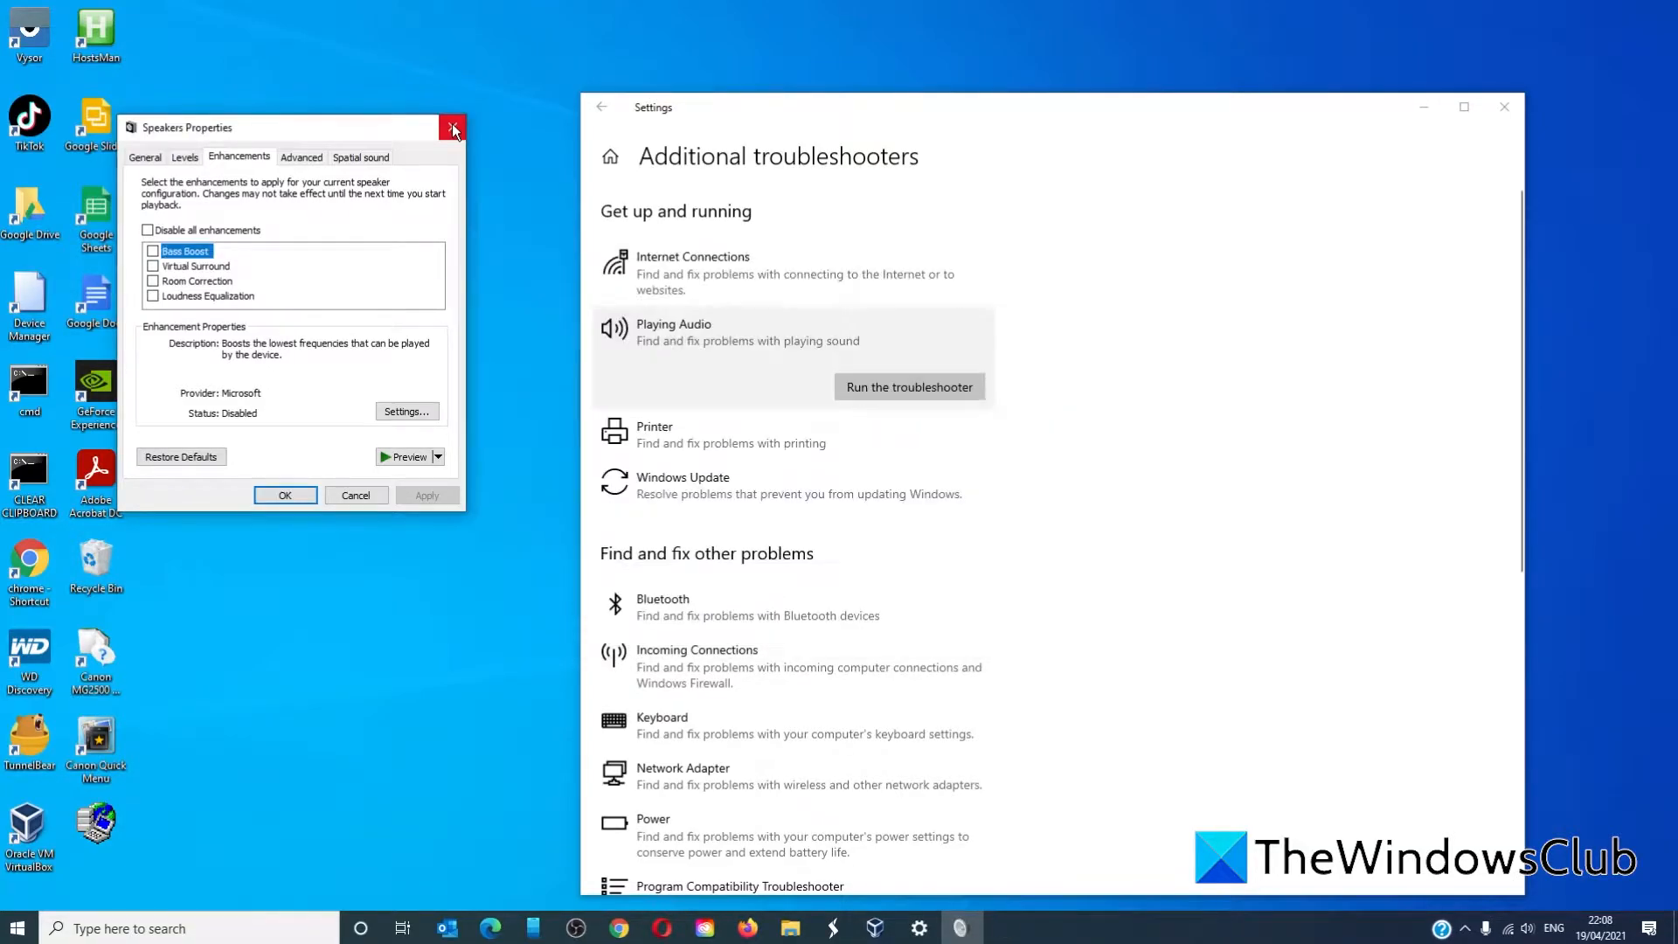
click(451, 126)
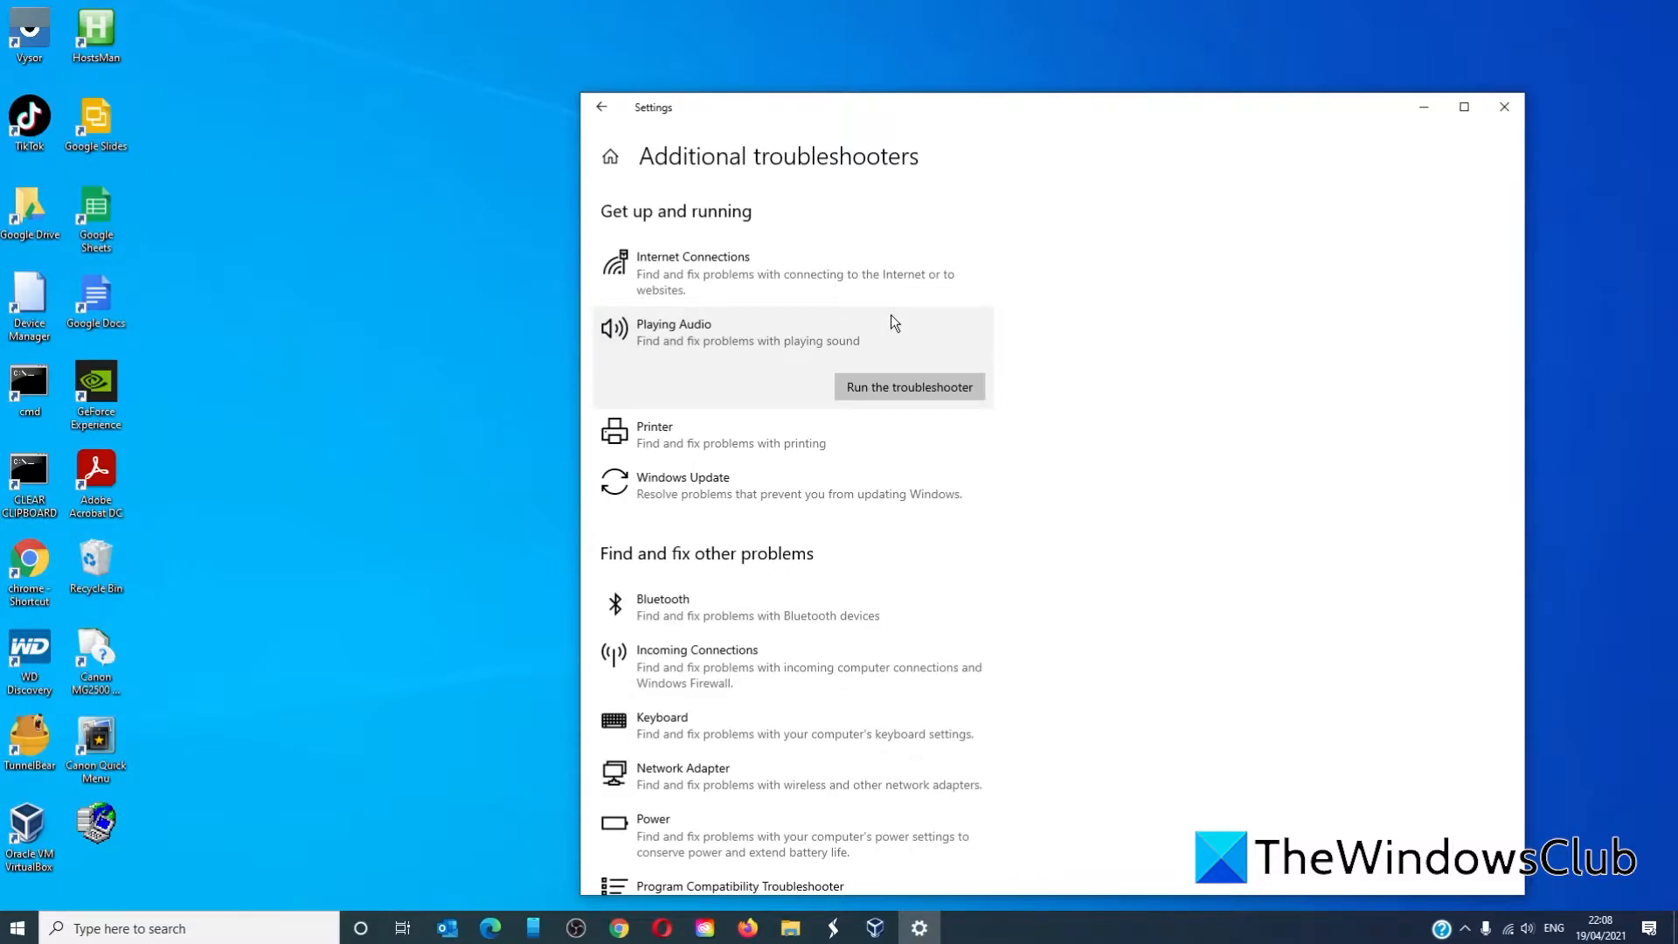
mouse_move(1505, 107)
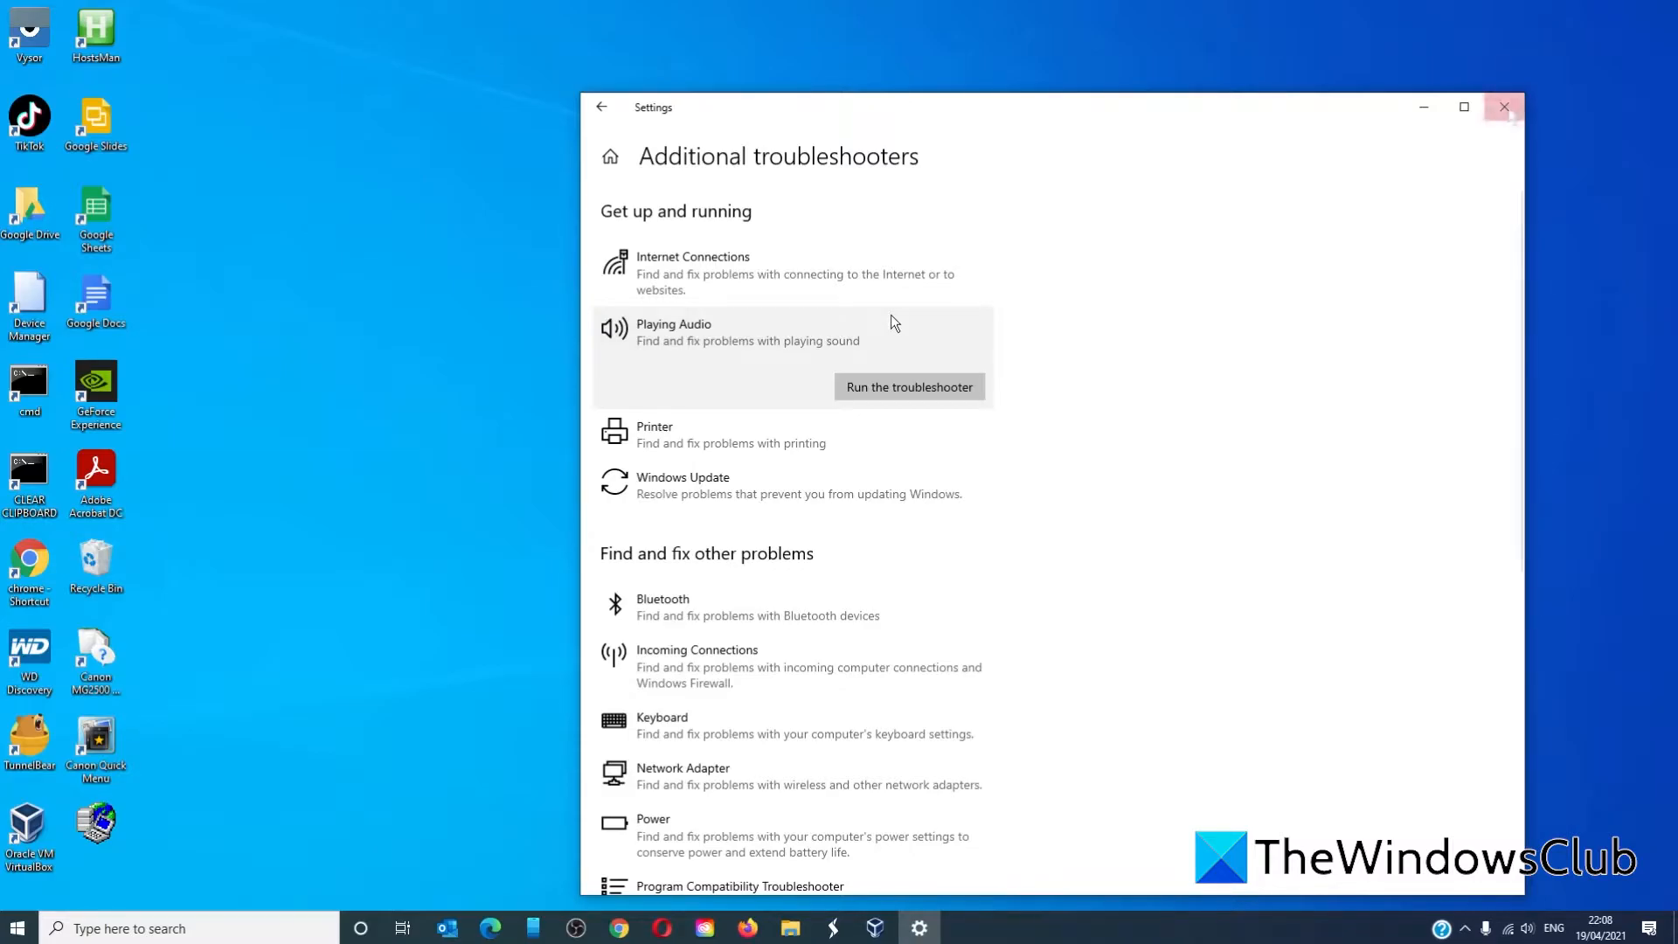
Reopen Settings and go to the System category's Sound page.
click(1504, 107)
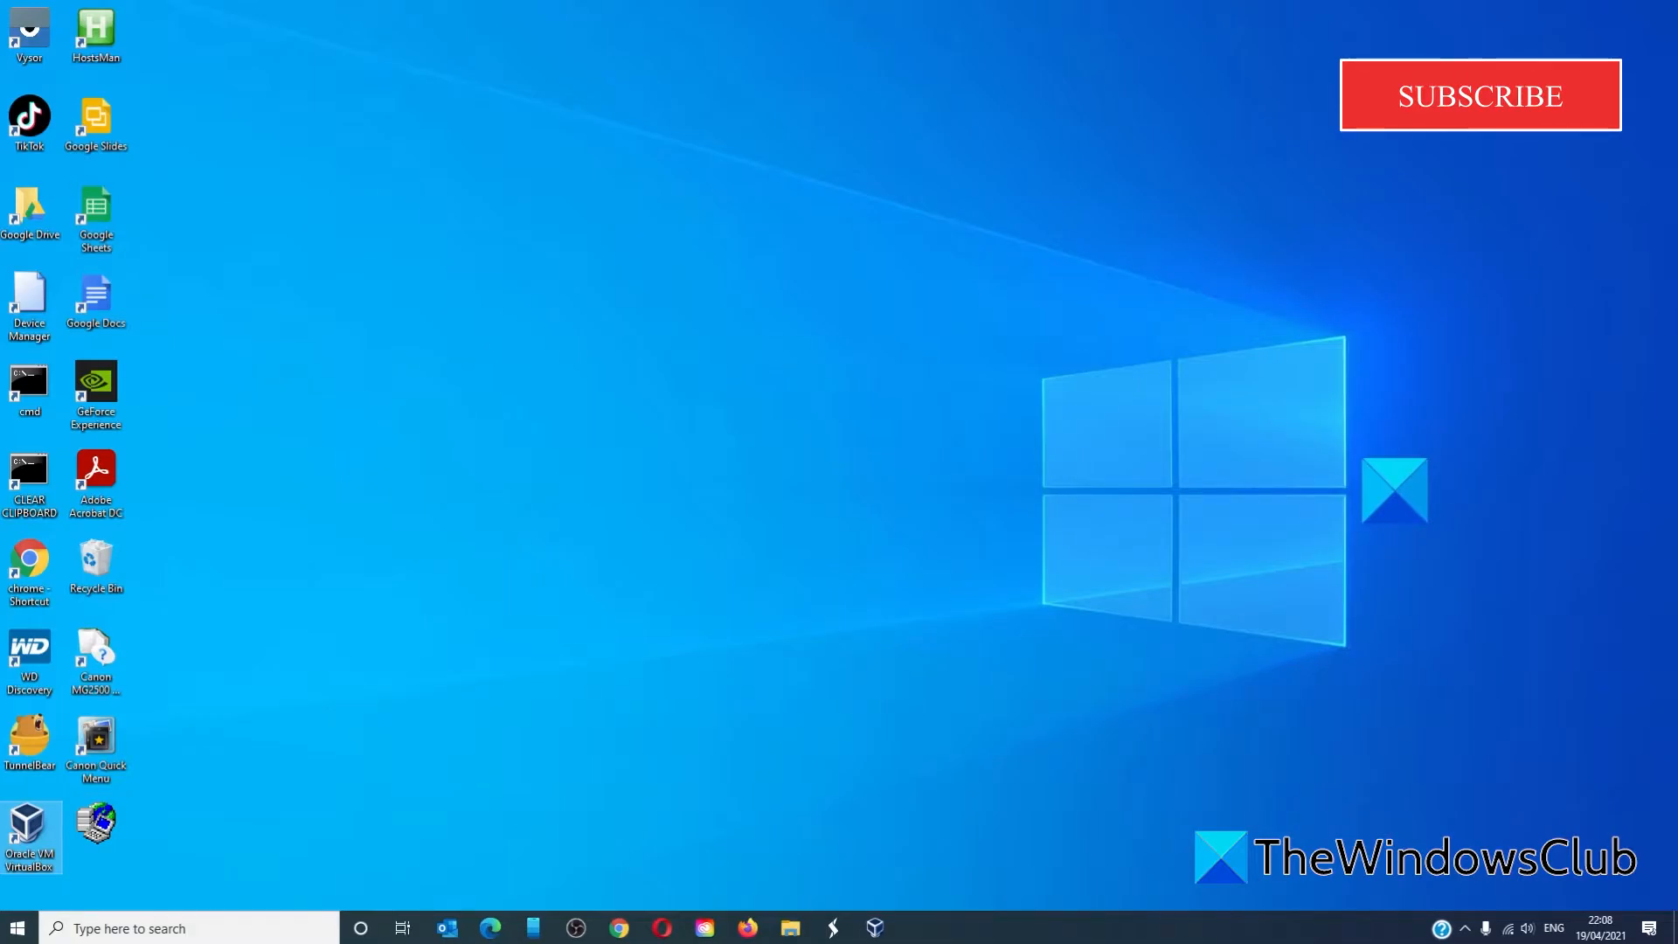
click(16, 929)
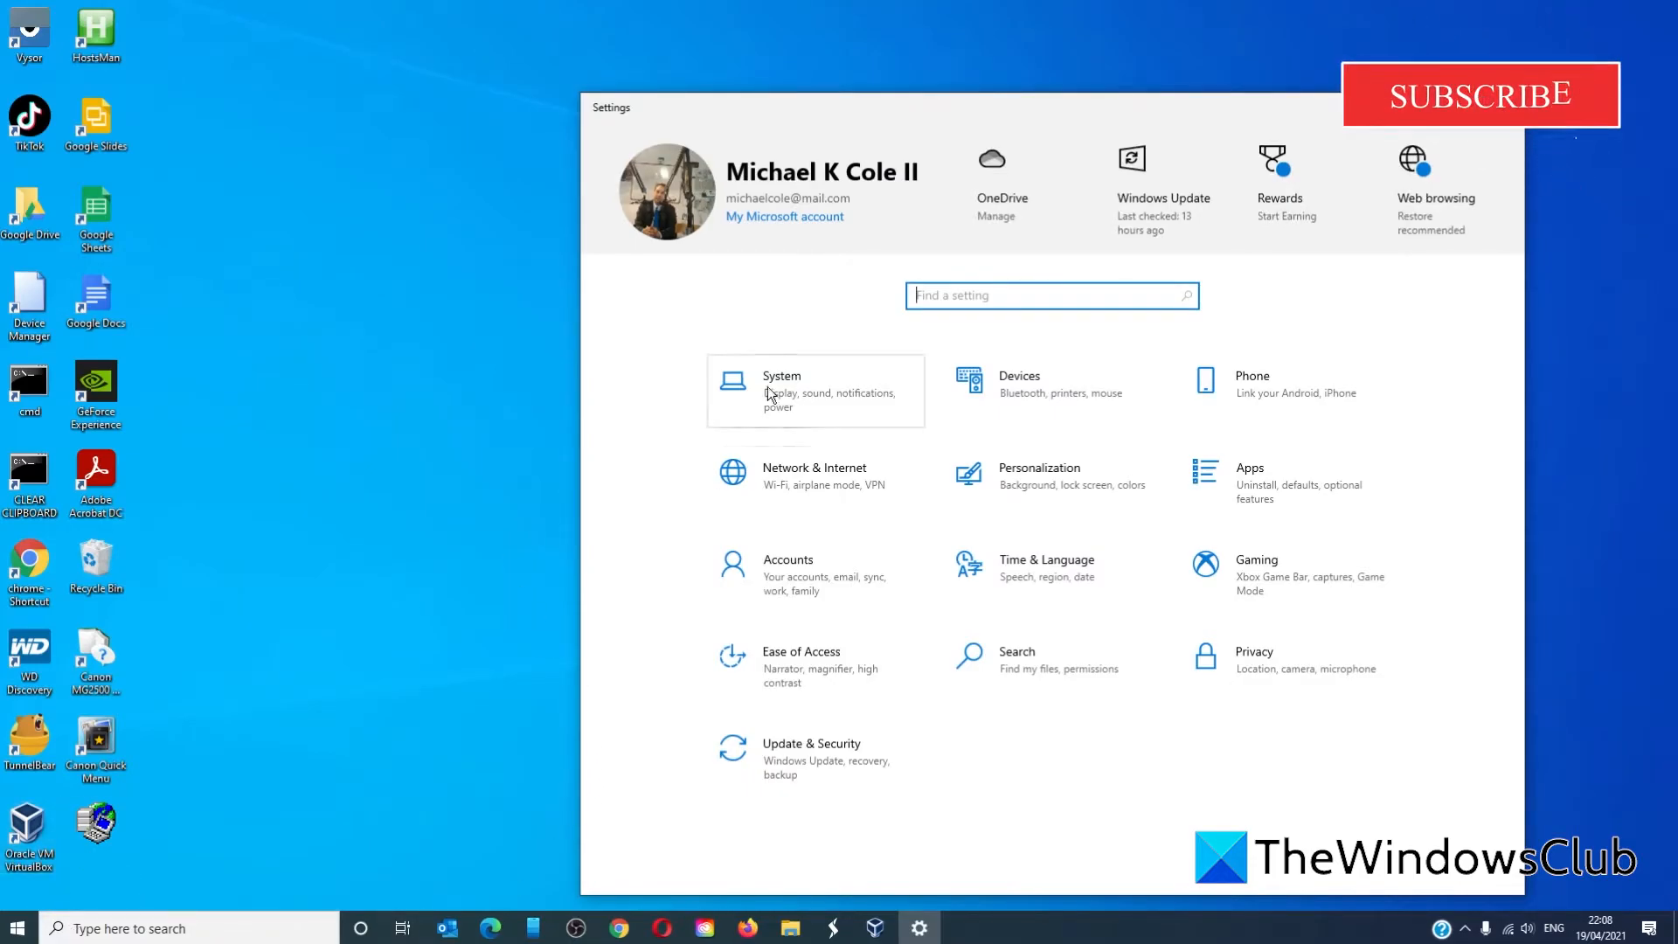
click(779, 390)
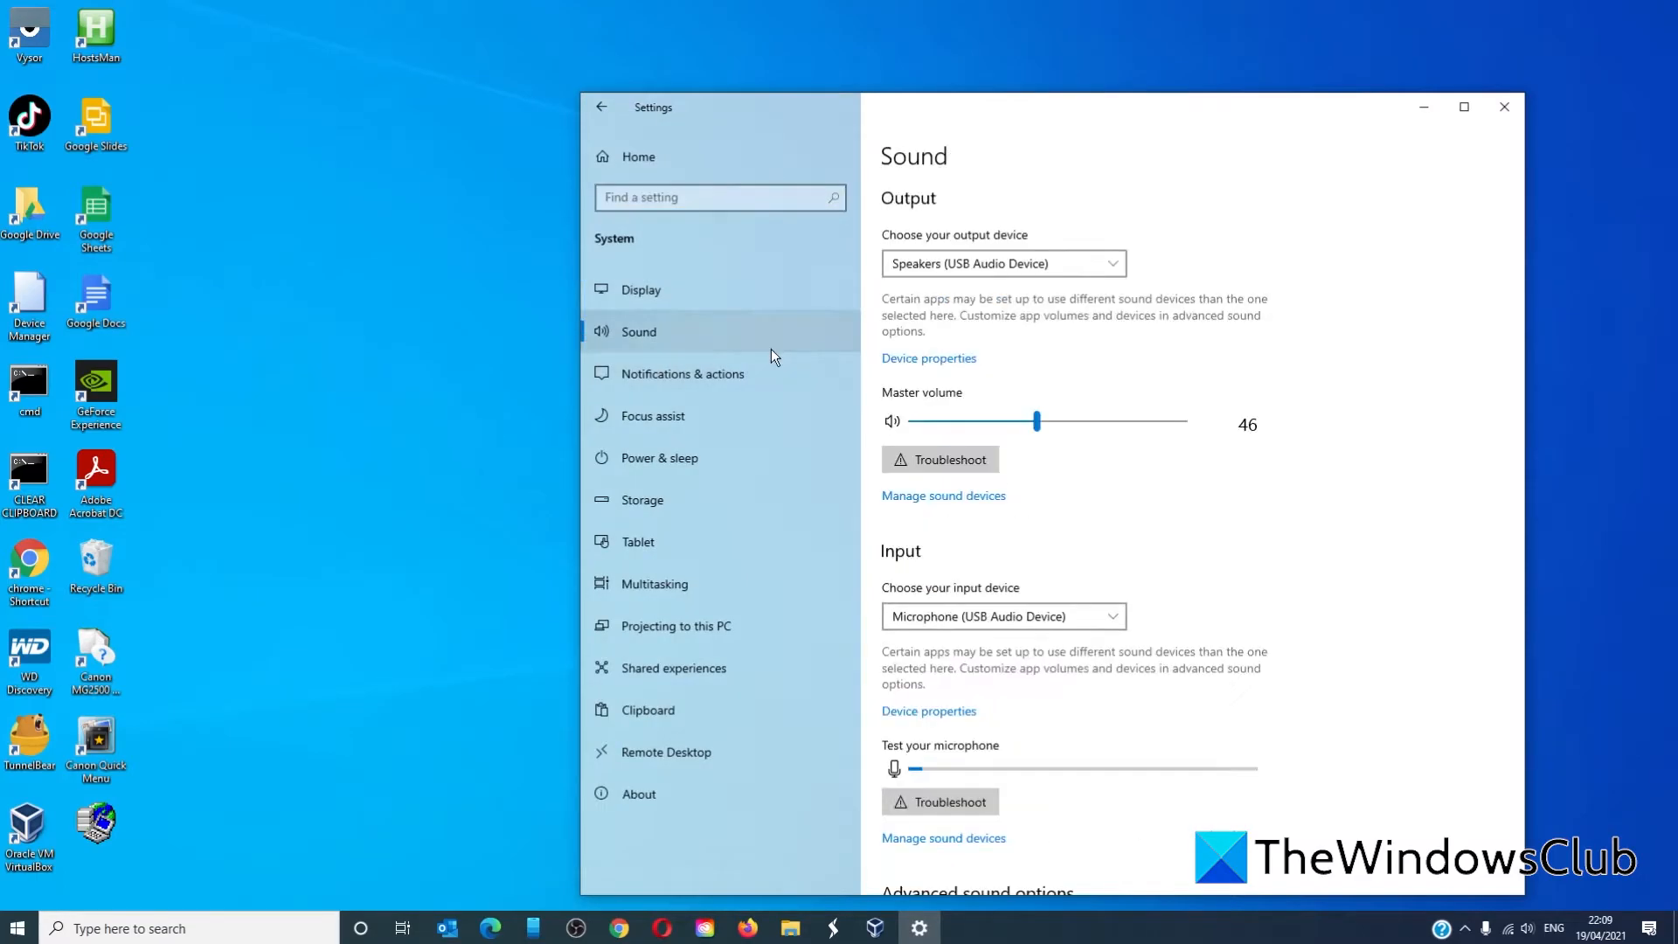
mouse_move(1100, 421)
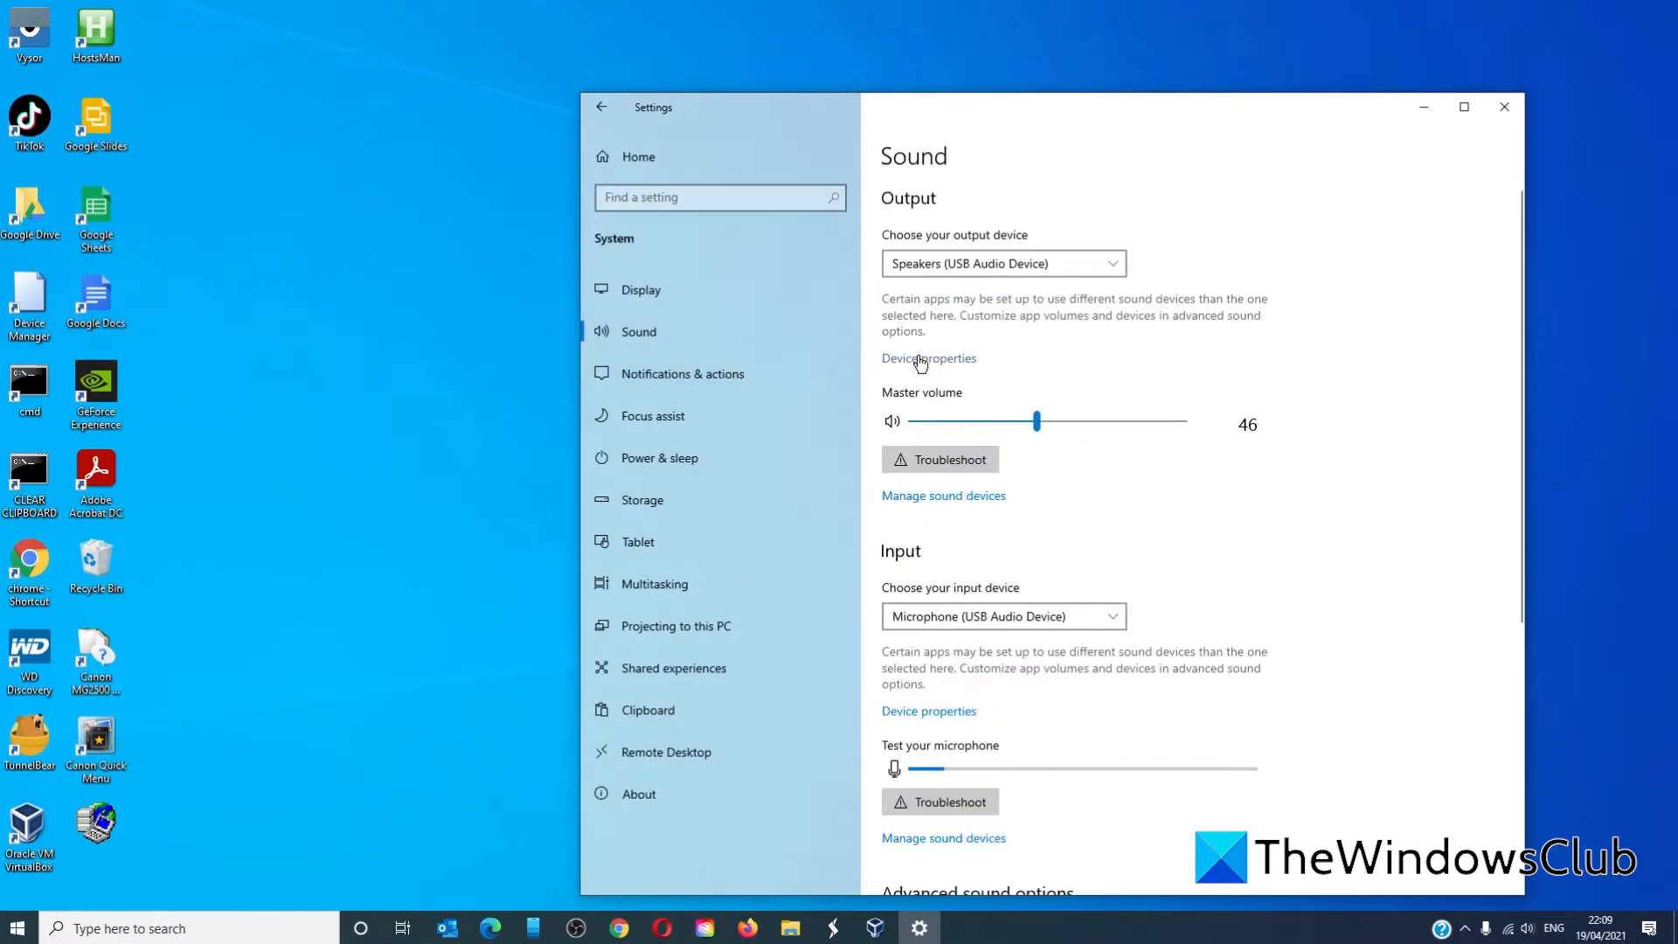
View the output speakers' Device properties and their Additional device properties sheet.
click(928, 356)
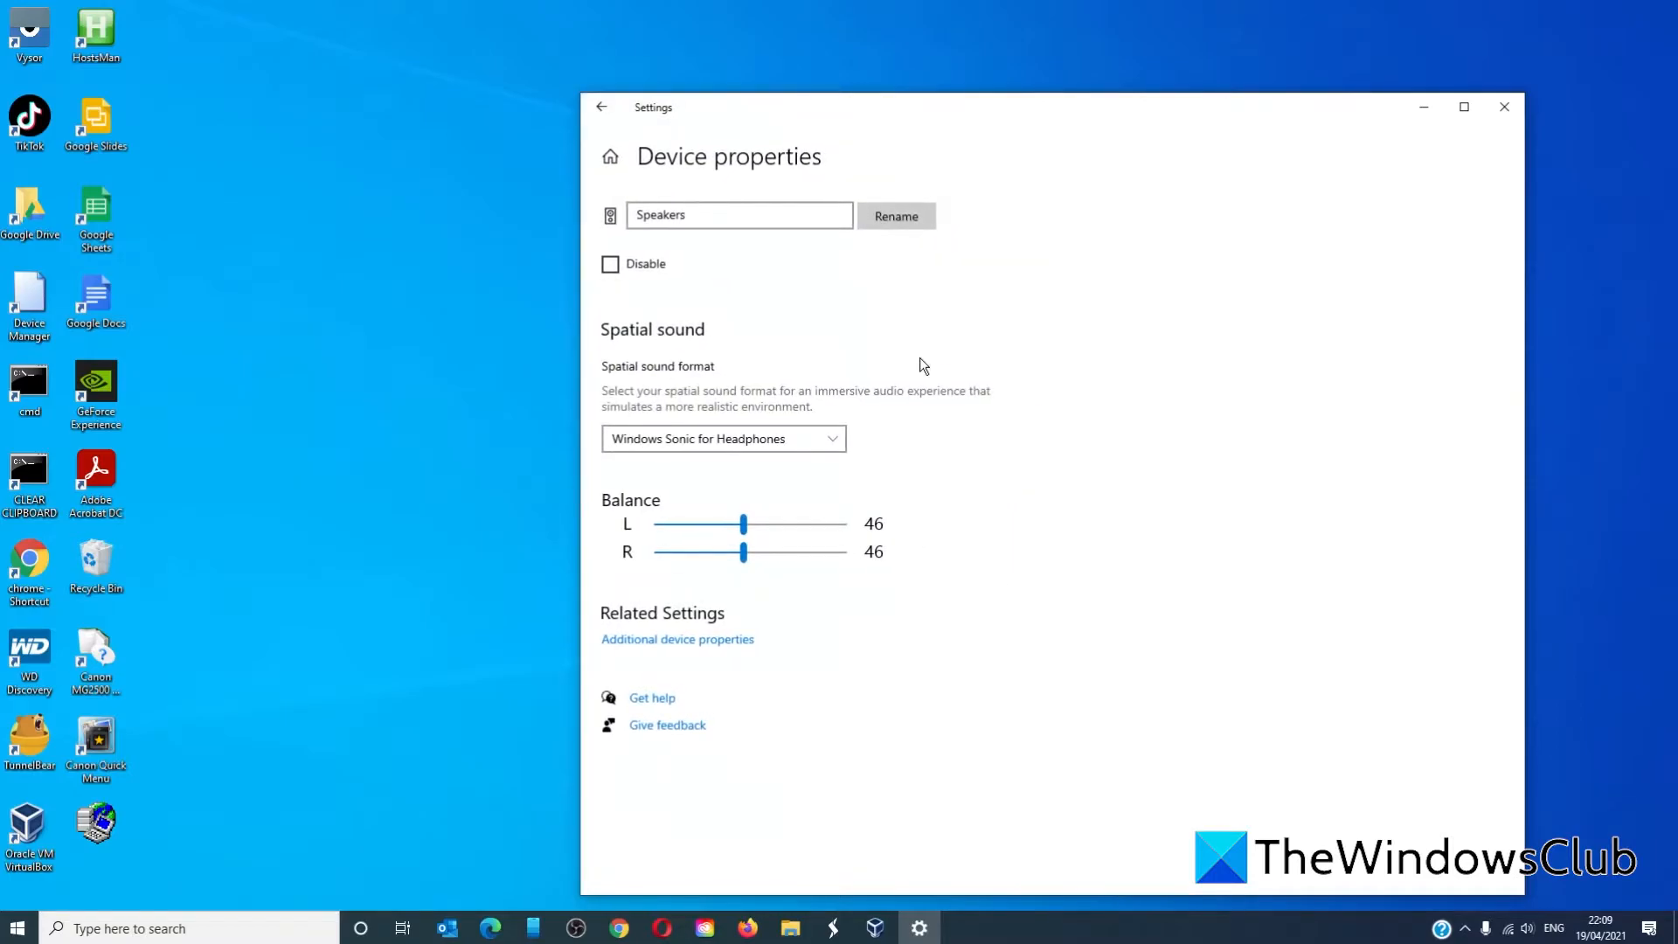
mouse_move(990, 432)
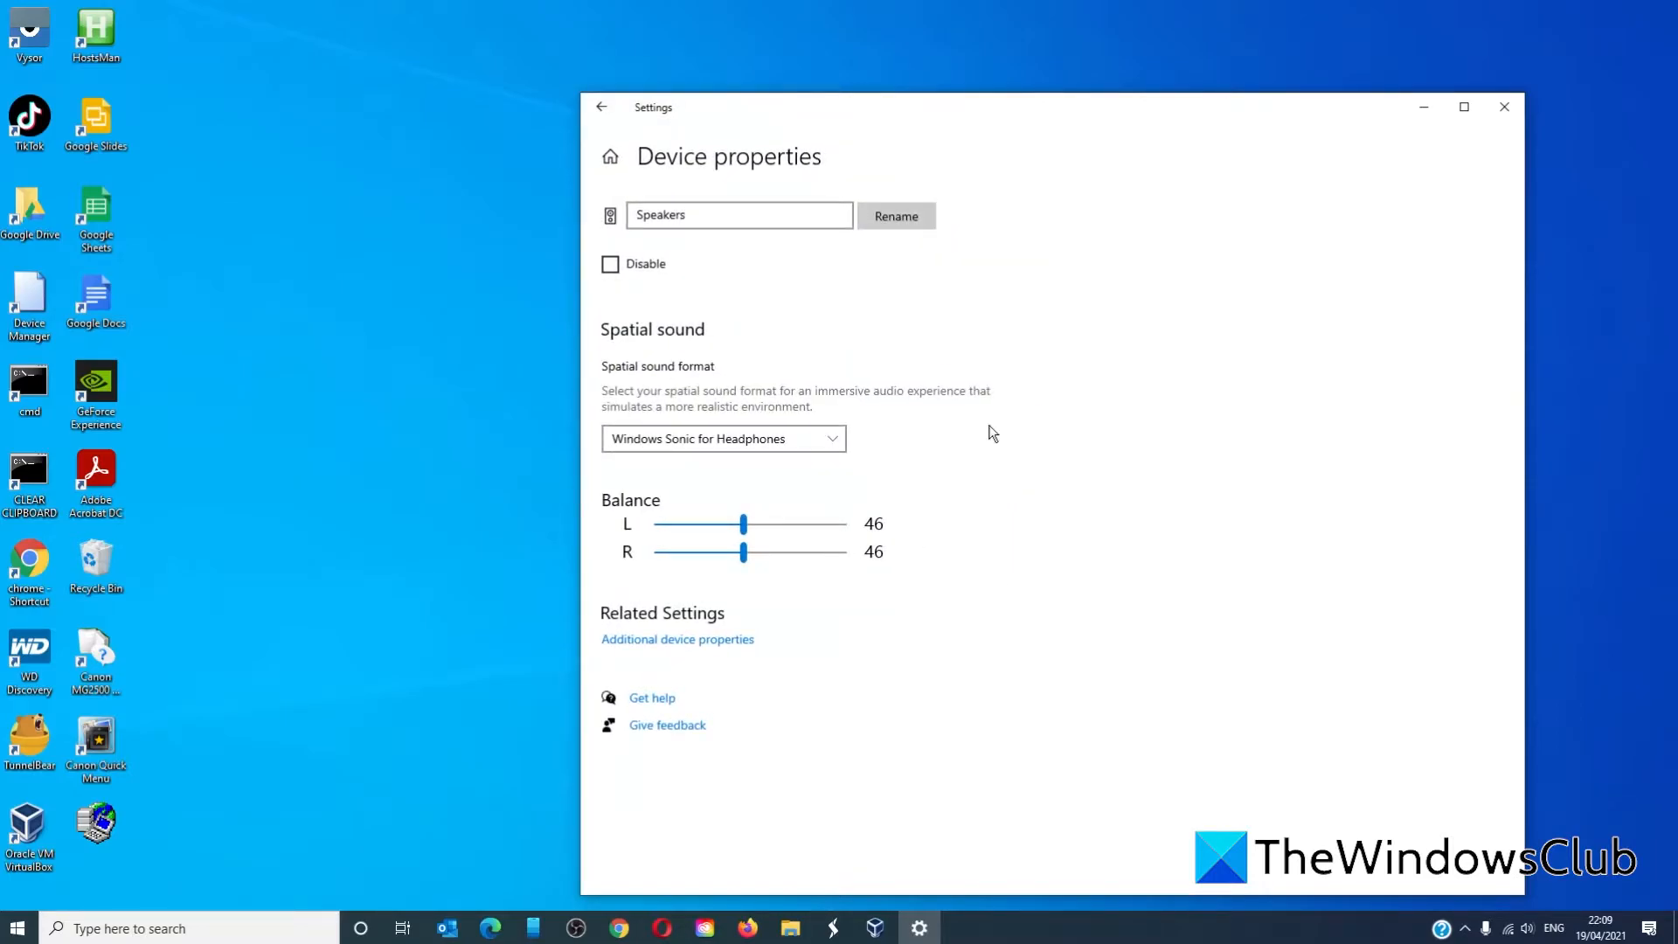
mouse_move(701, 652)
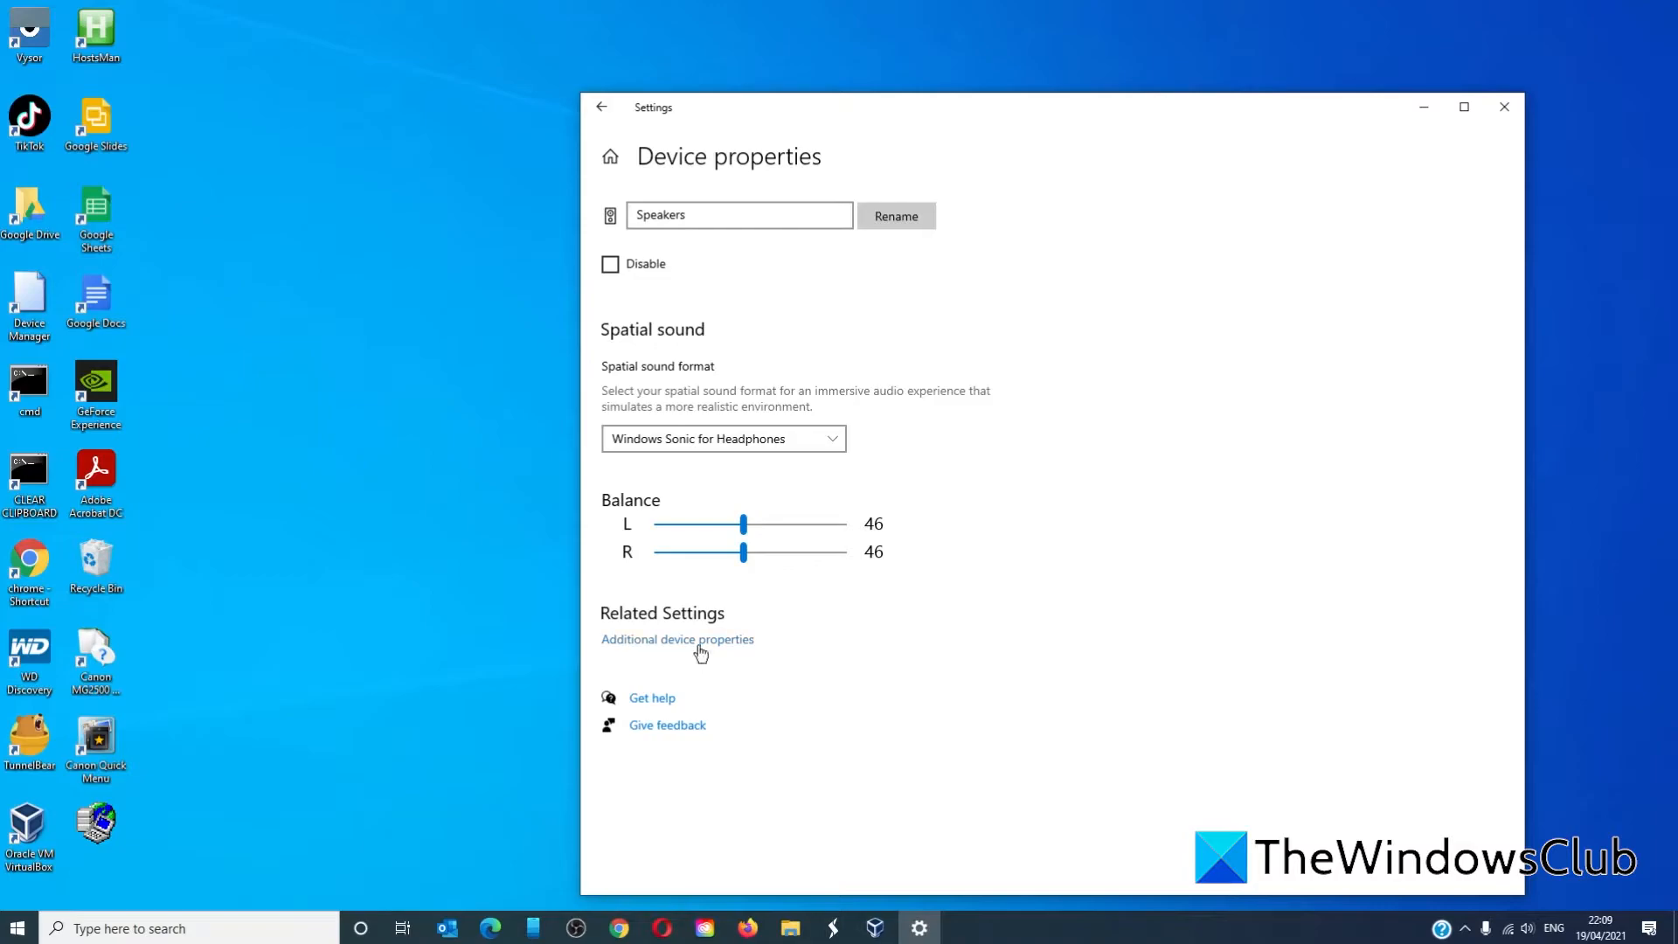
click(676, 640)
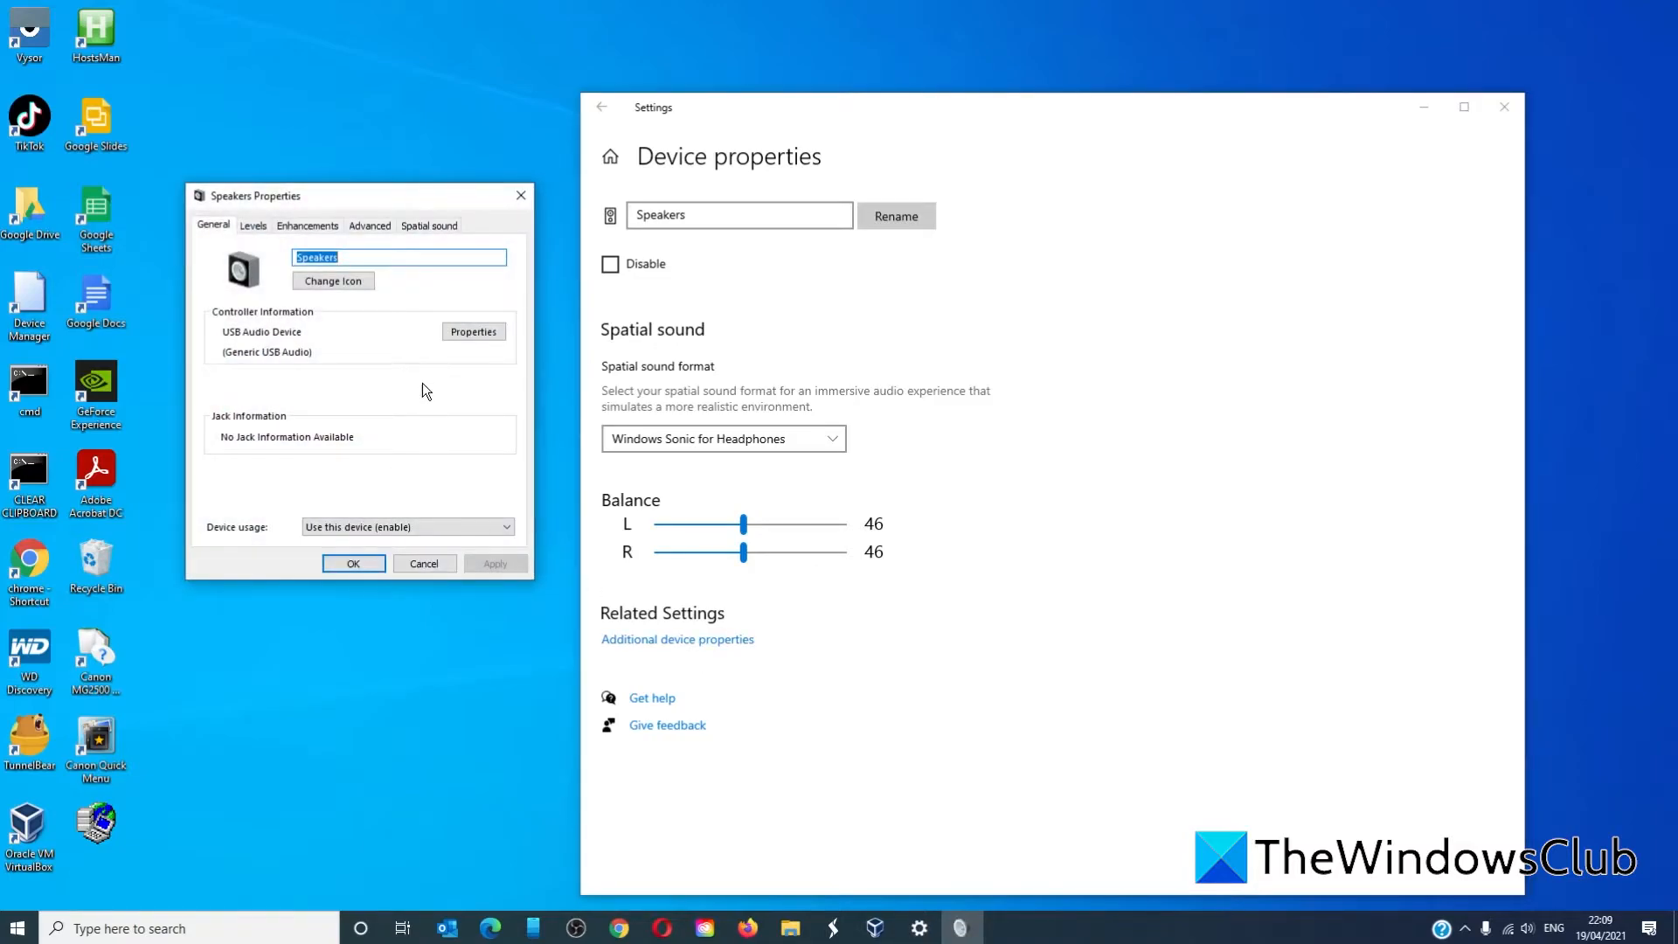
click(369, 226)
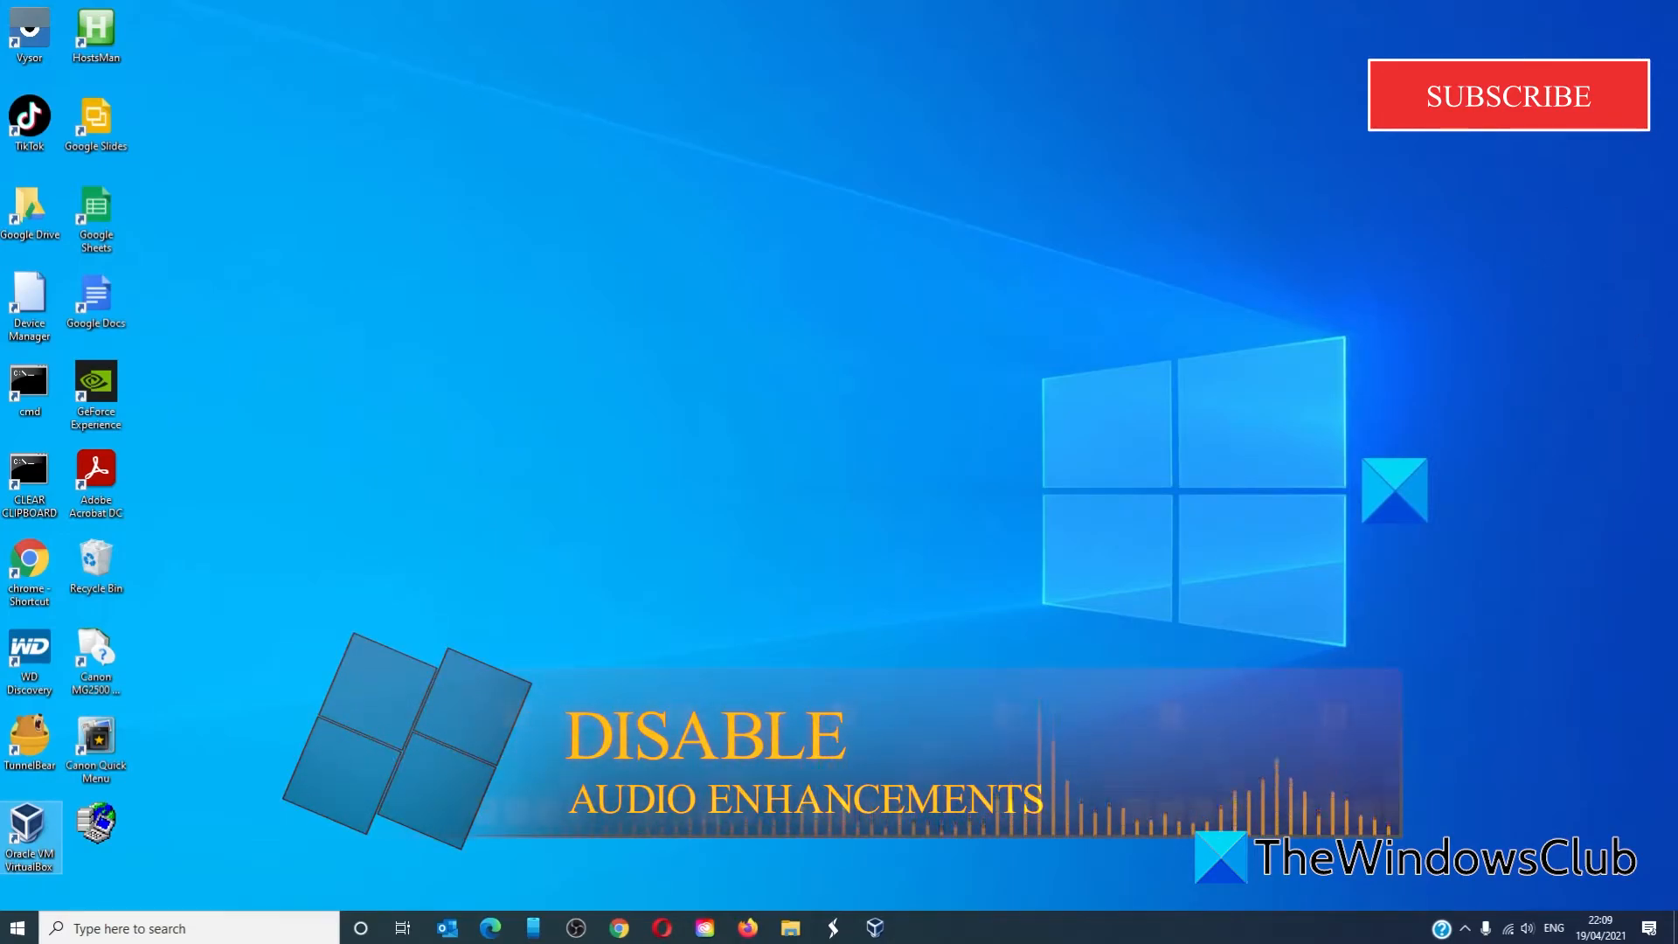
Review the default Speakers' Enhancements in the Sound control panel, leave all disabled, and confirm with OK.
right_click(1507, 928)
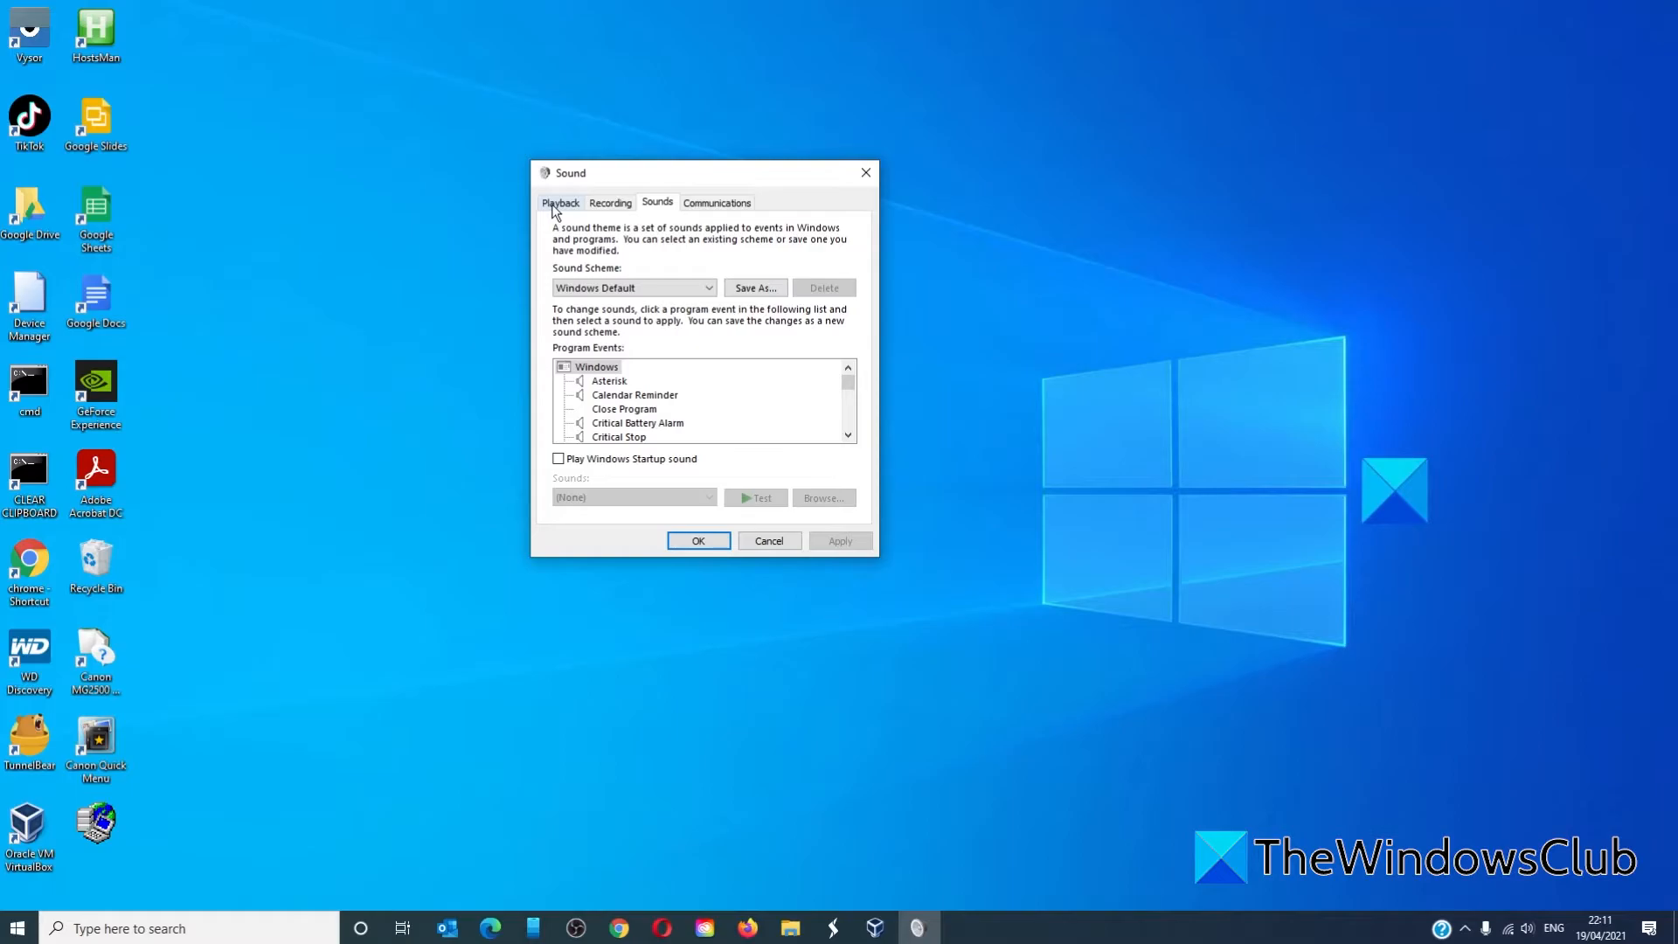
click(559, 203)
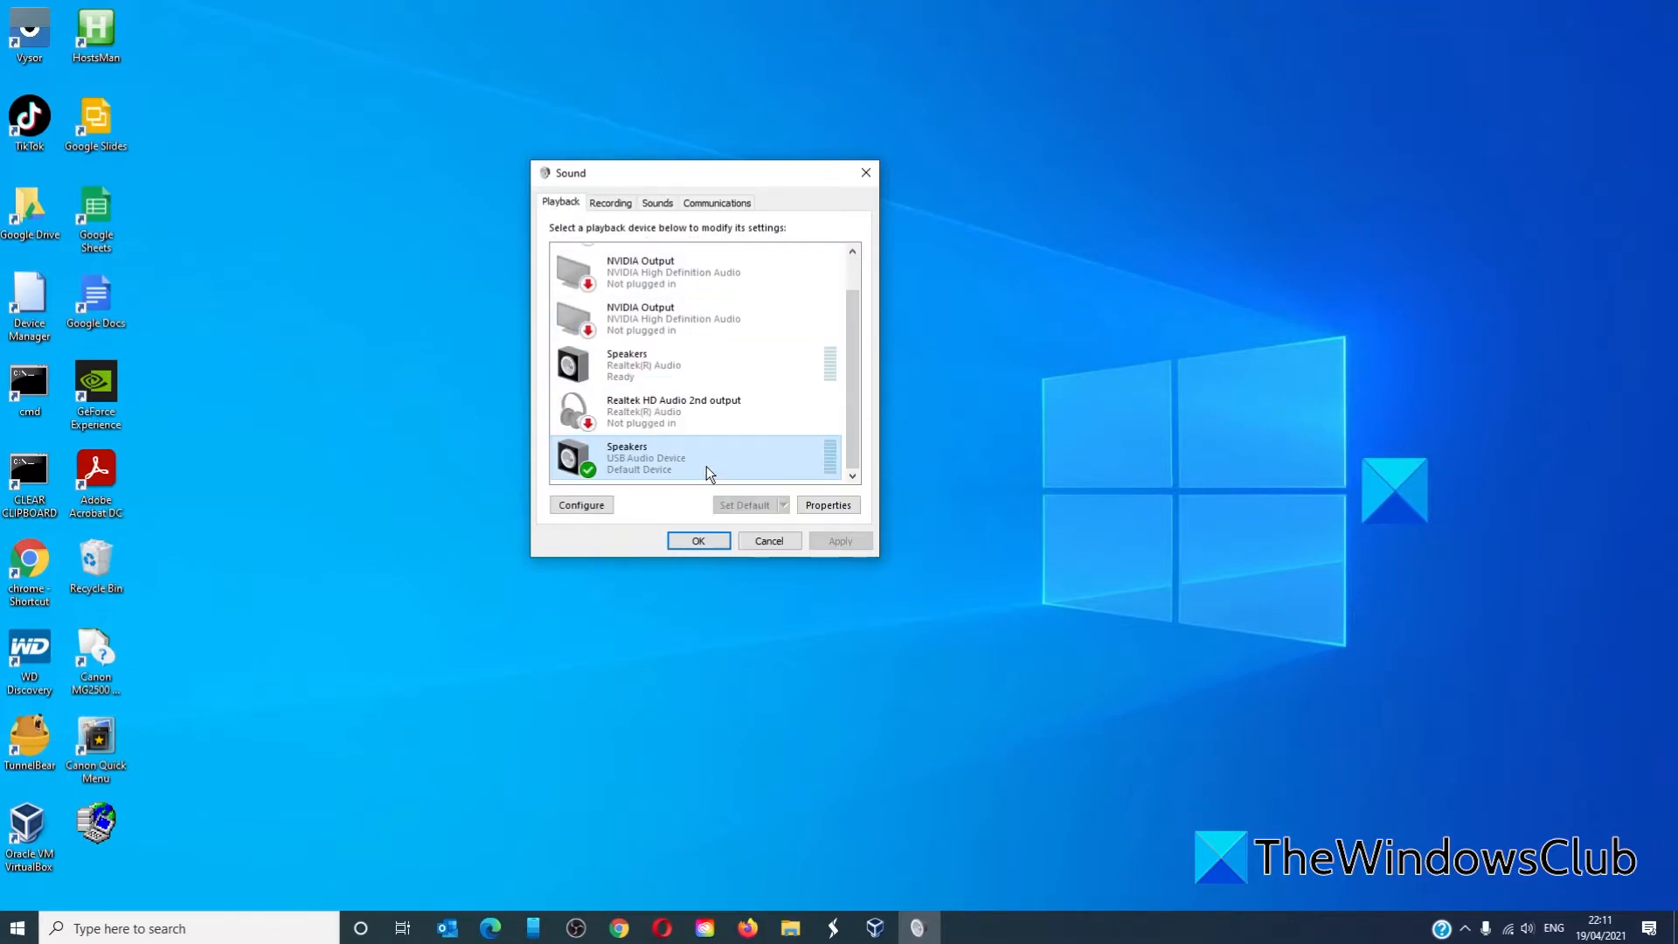
mouse_move(827, 504)
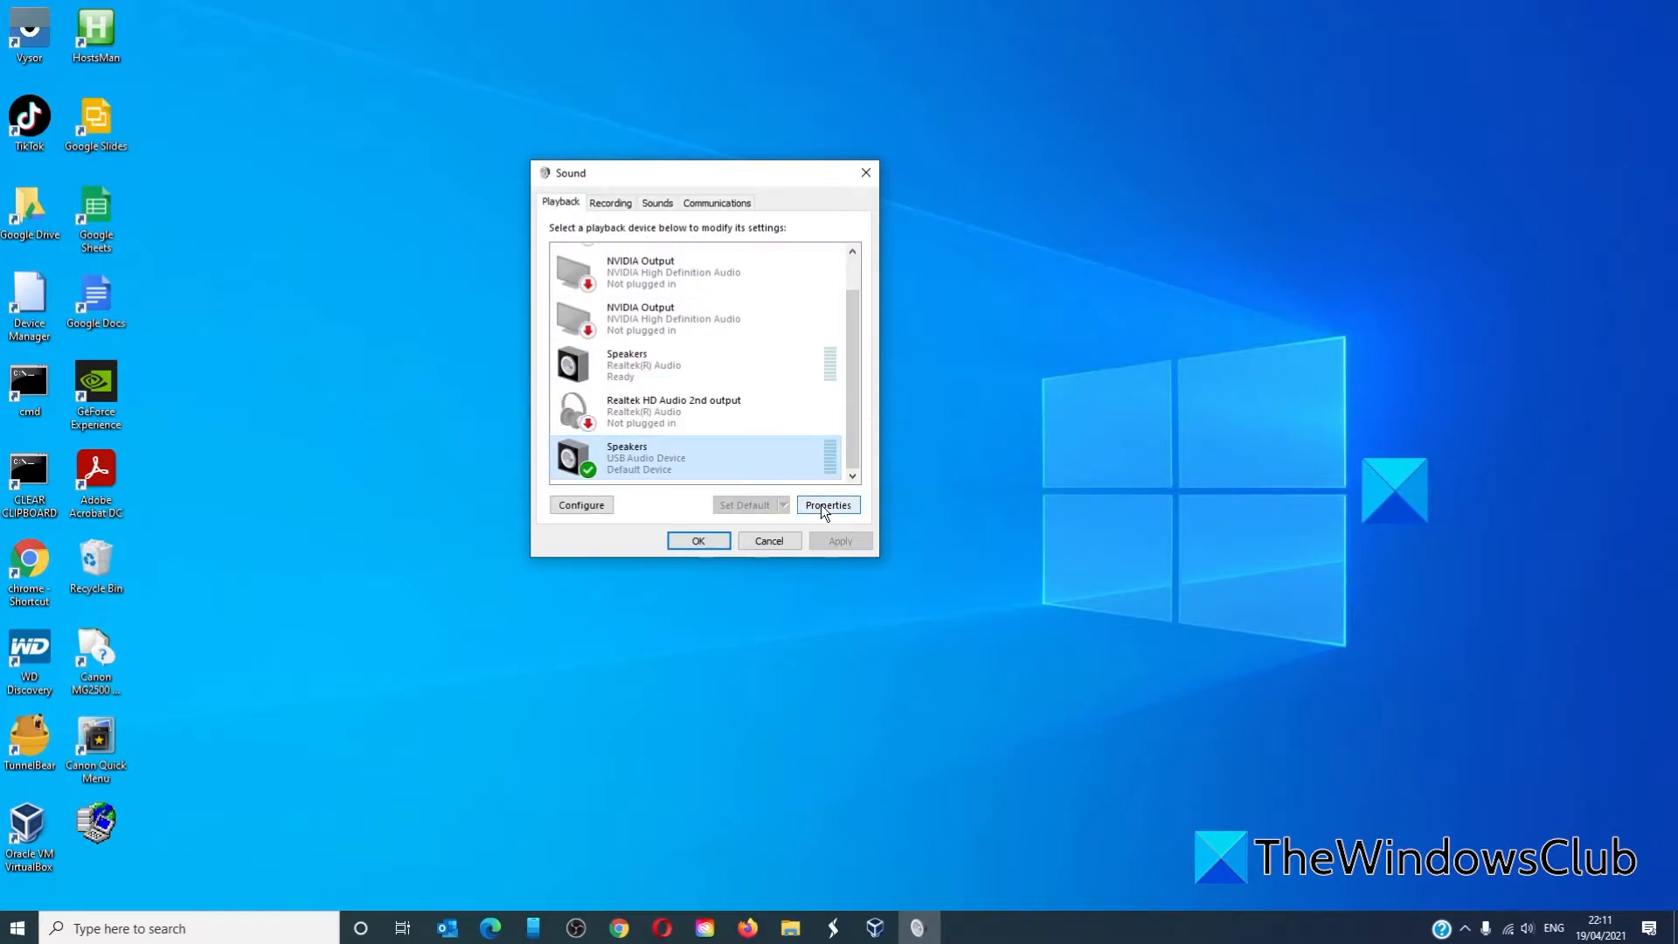
click(827, 504)
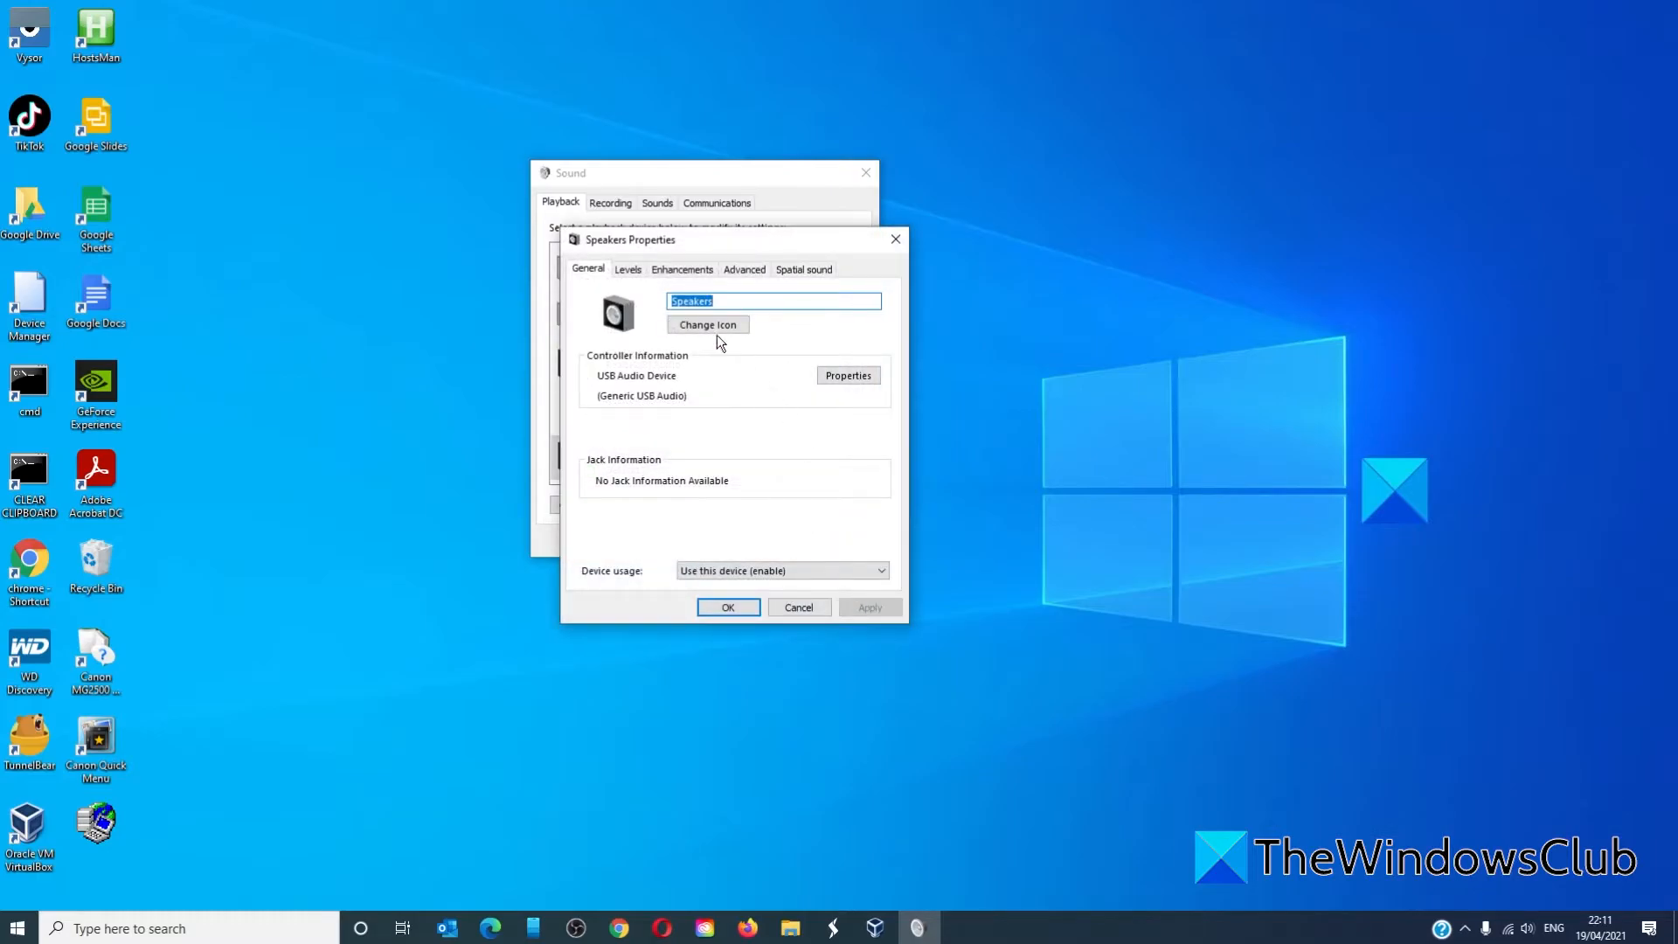
click(682, 269)
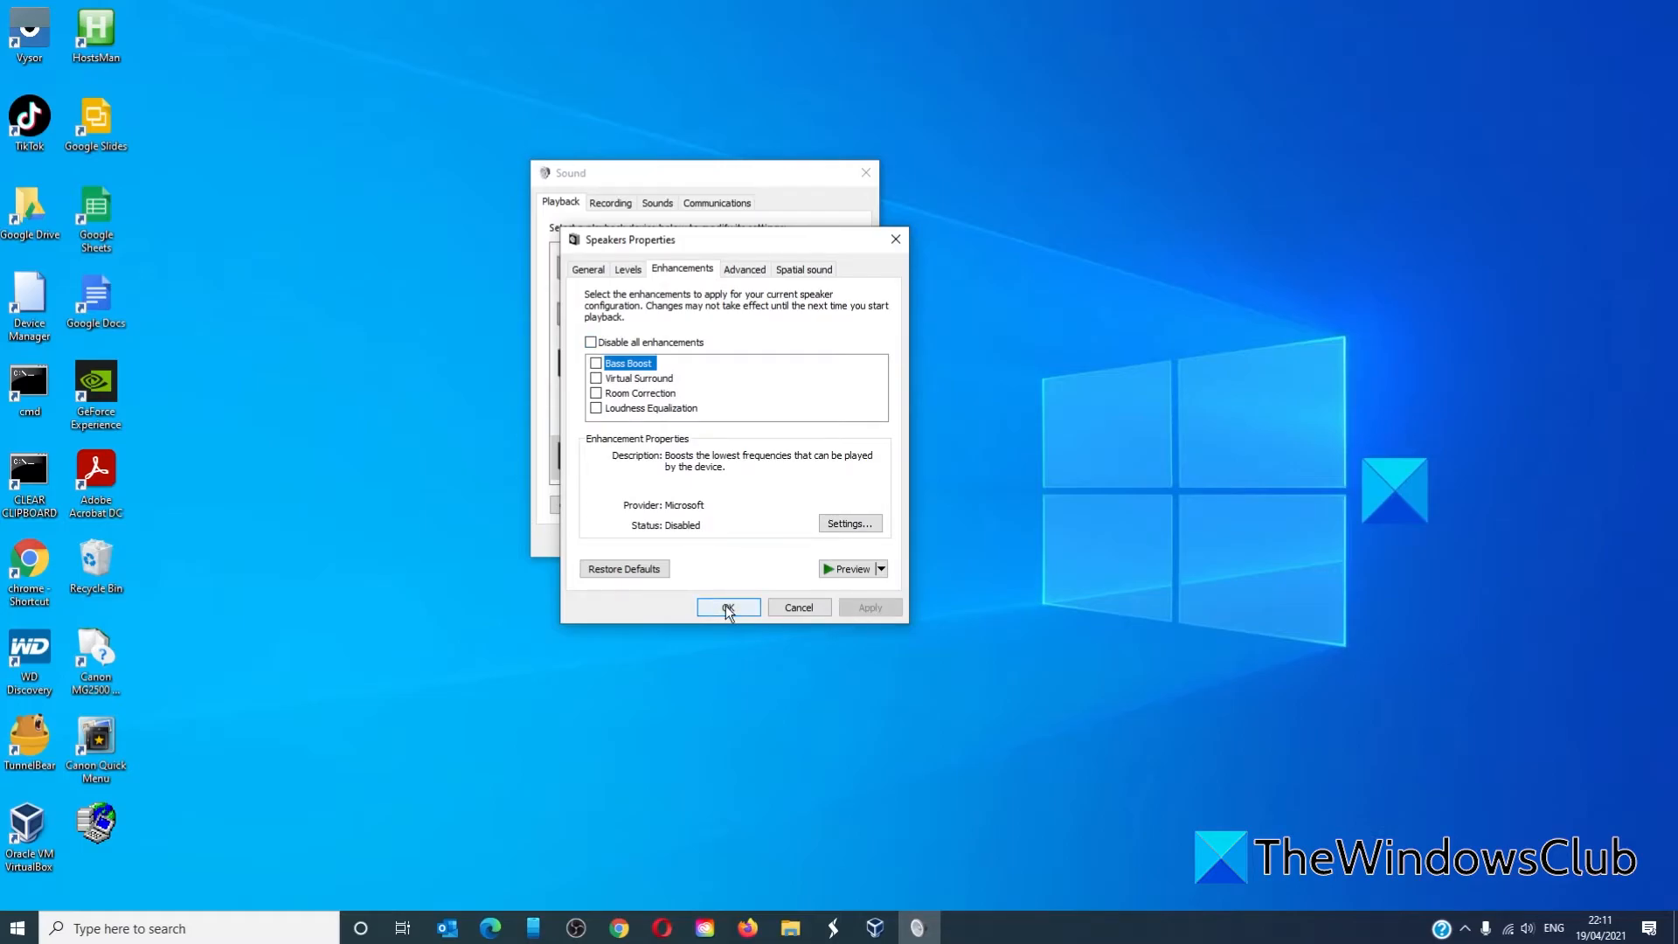
click(727, 607)
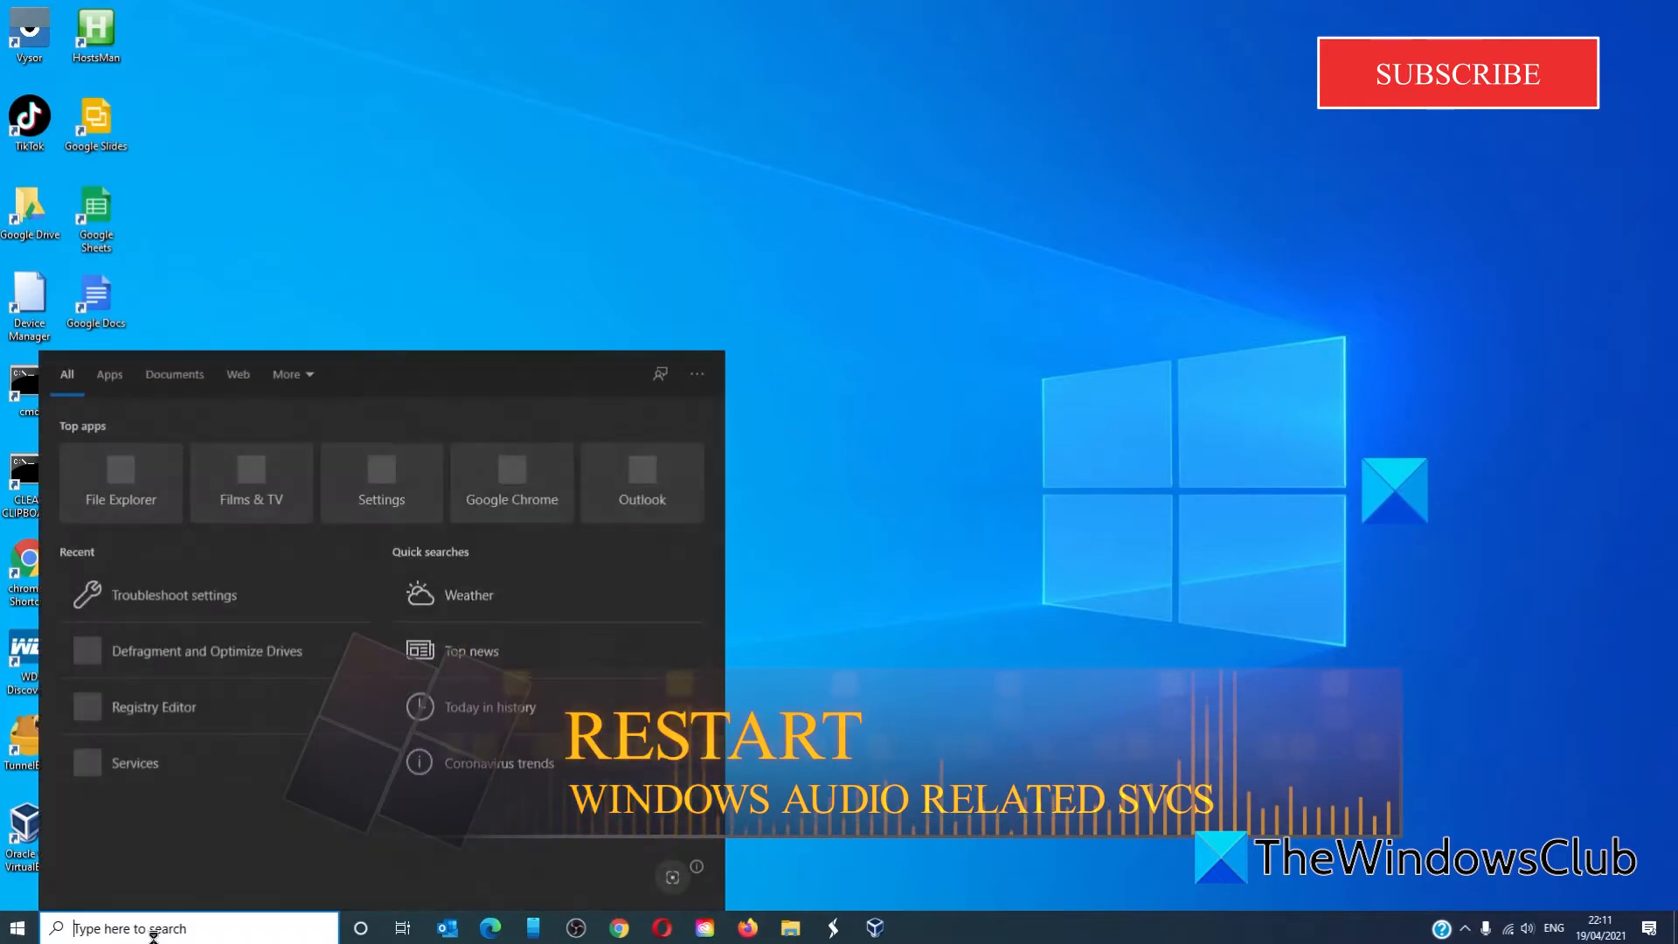
In Services, check Windows Audio is Running with Automatic startup, then close its properties.
click(135, 762)
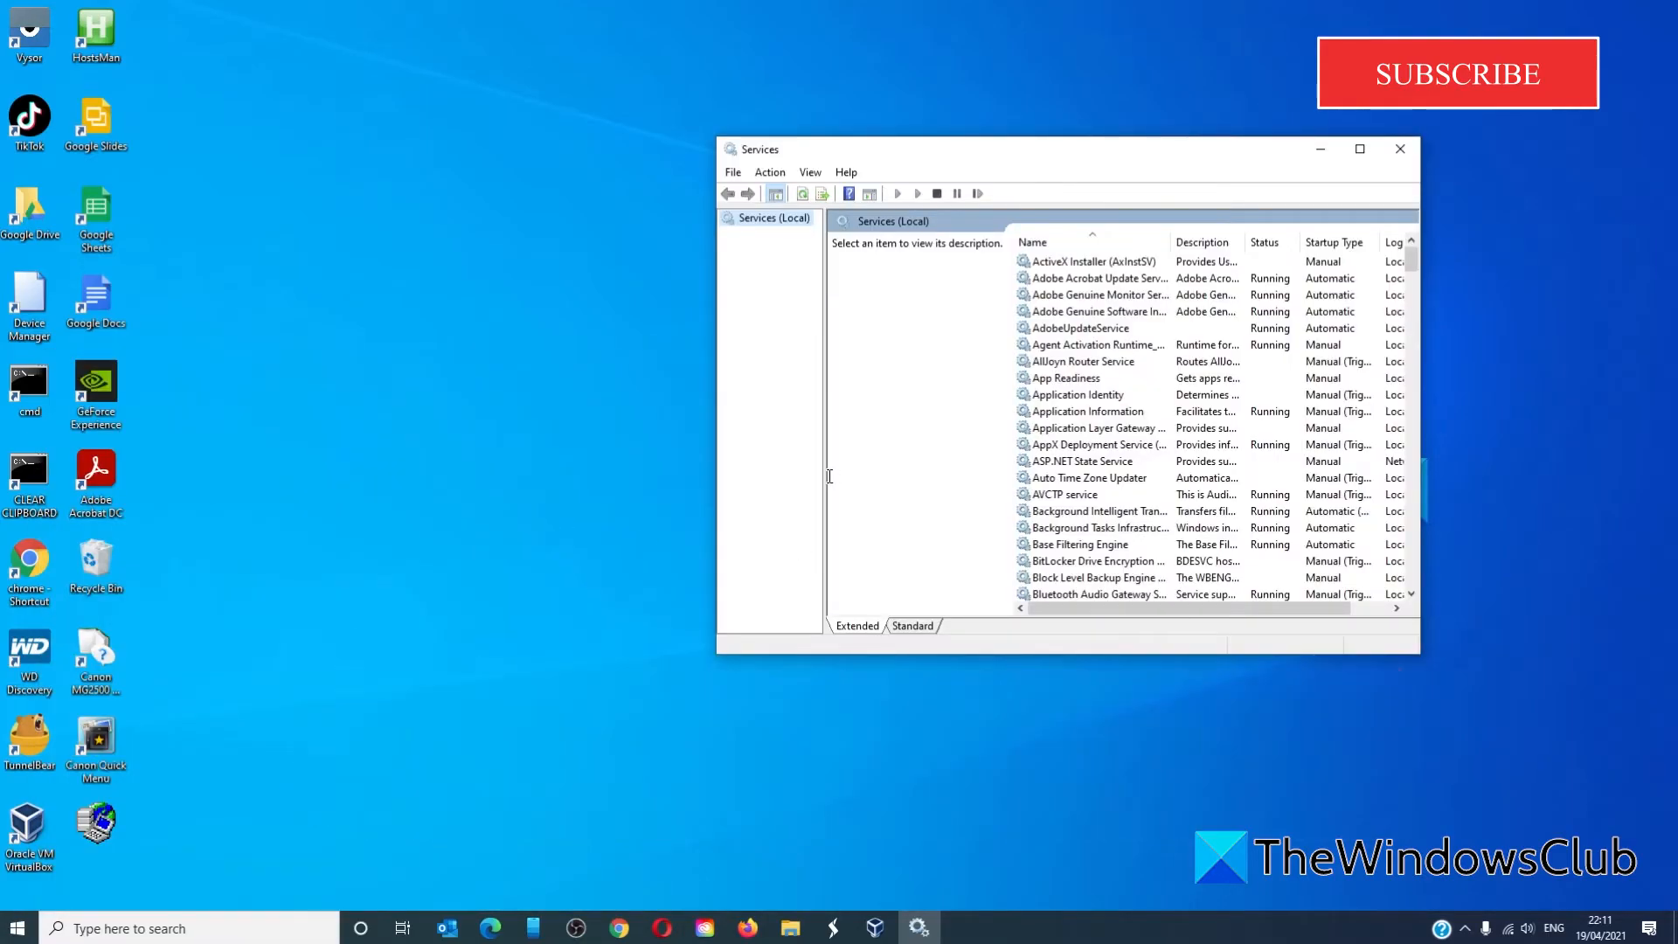
scroll(down, 3)
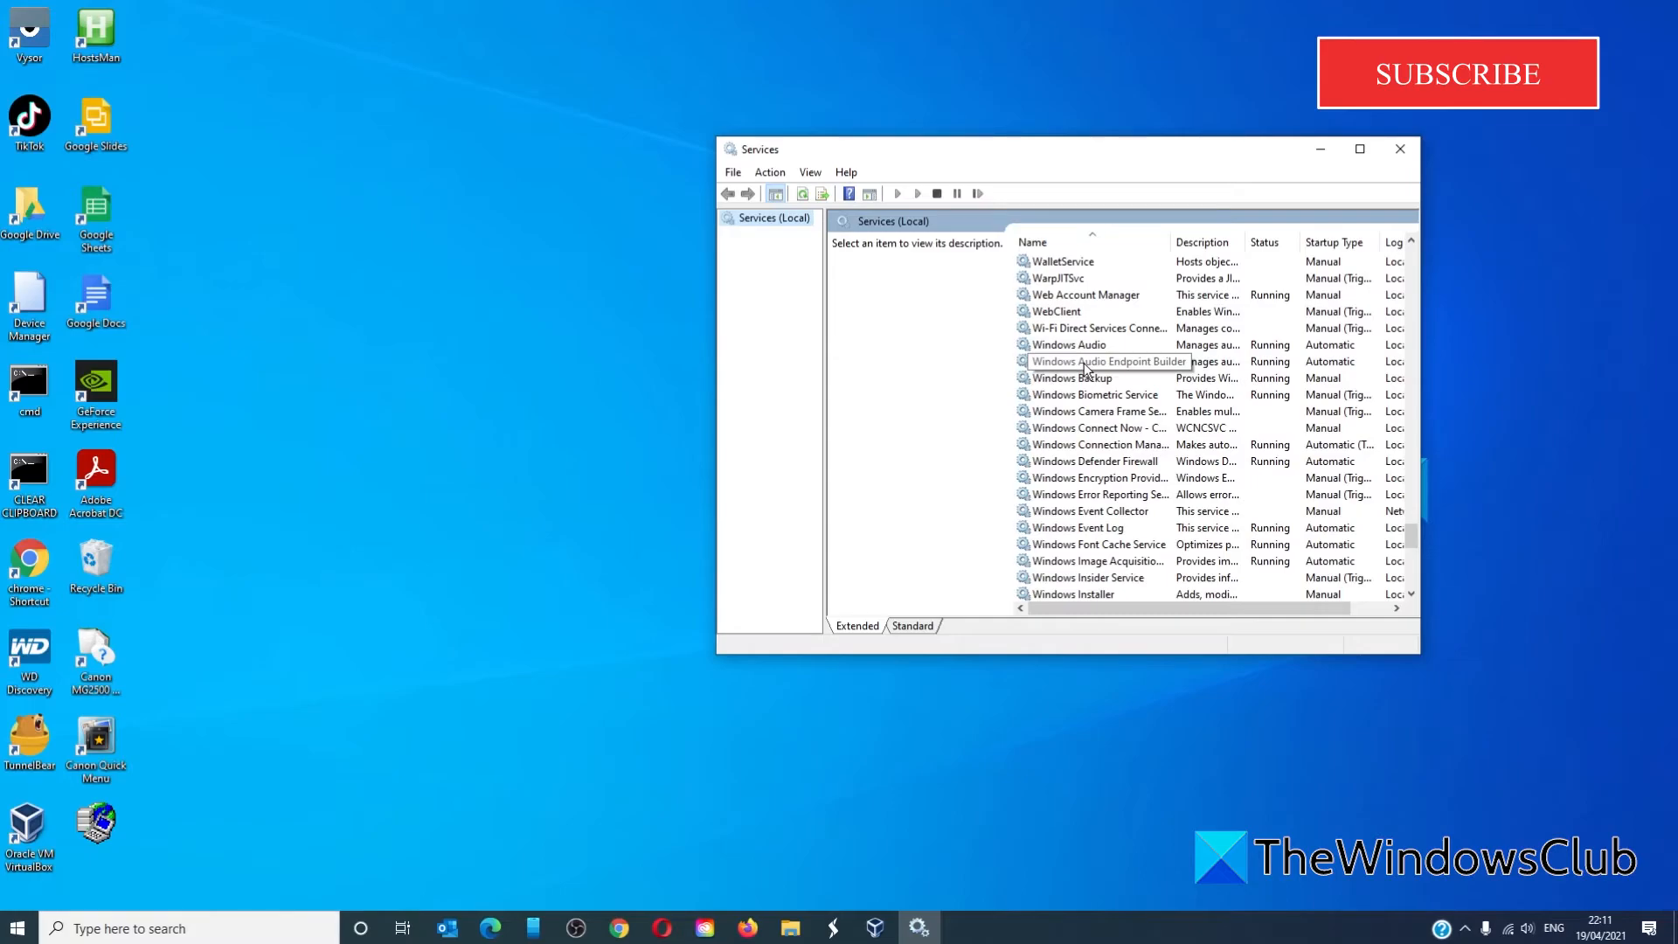
right_click(1066, 345)
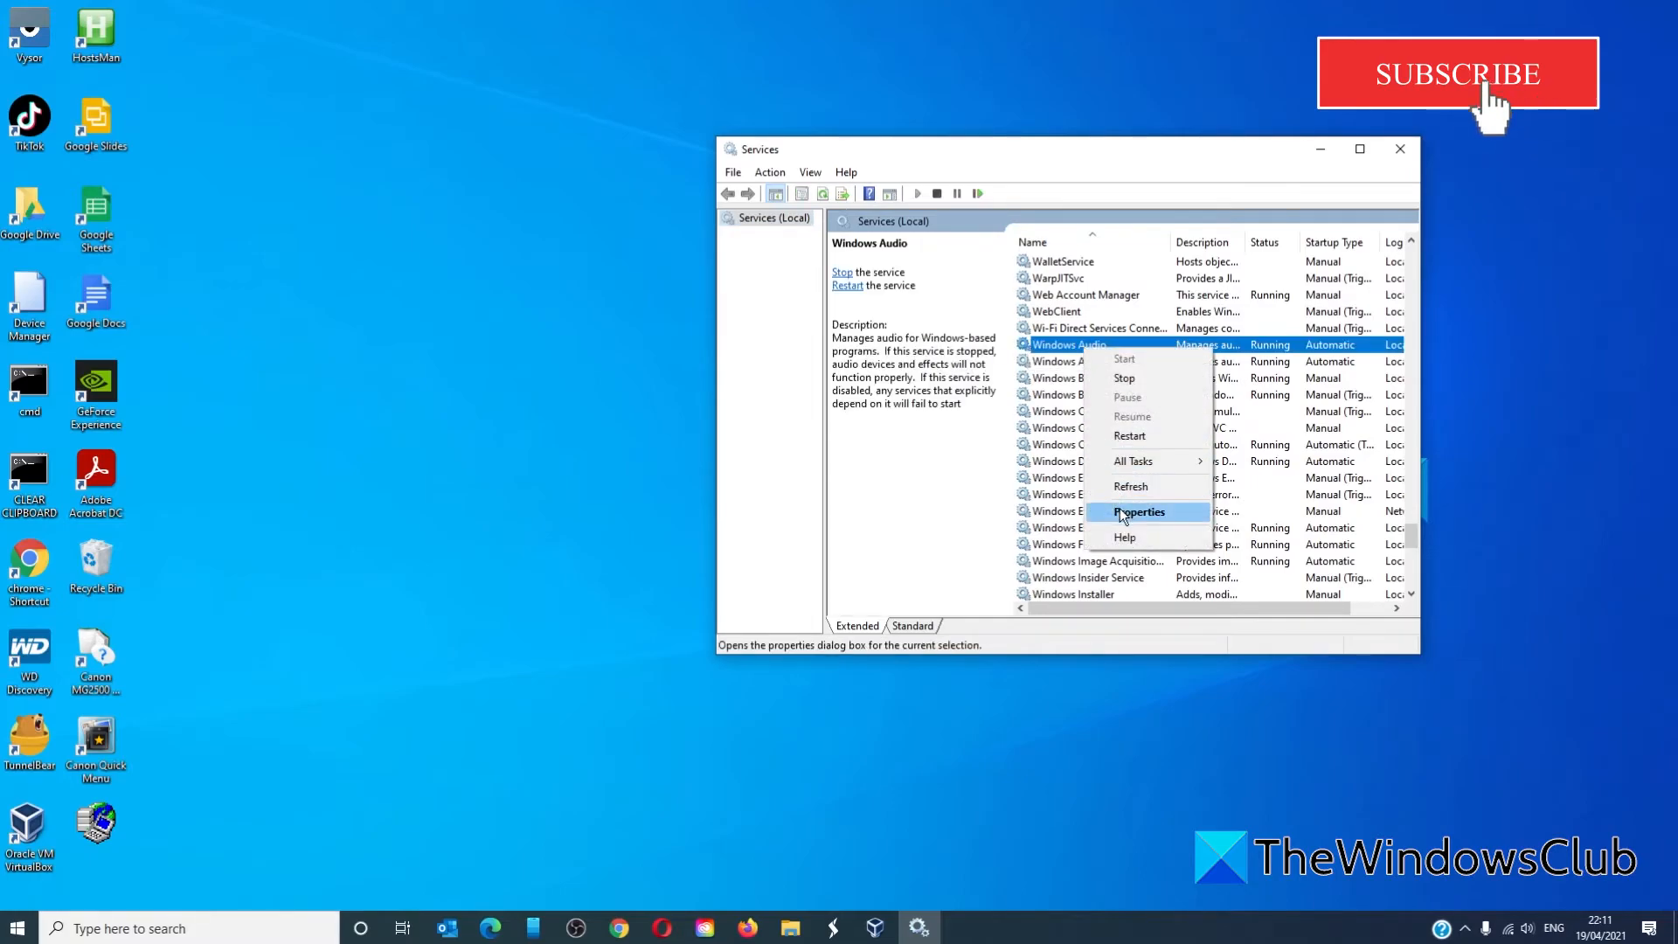
click(1140, 512)
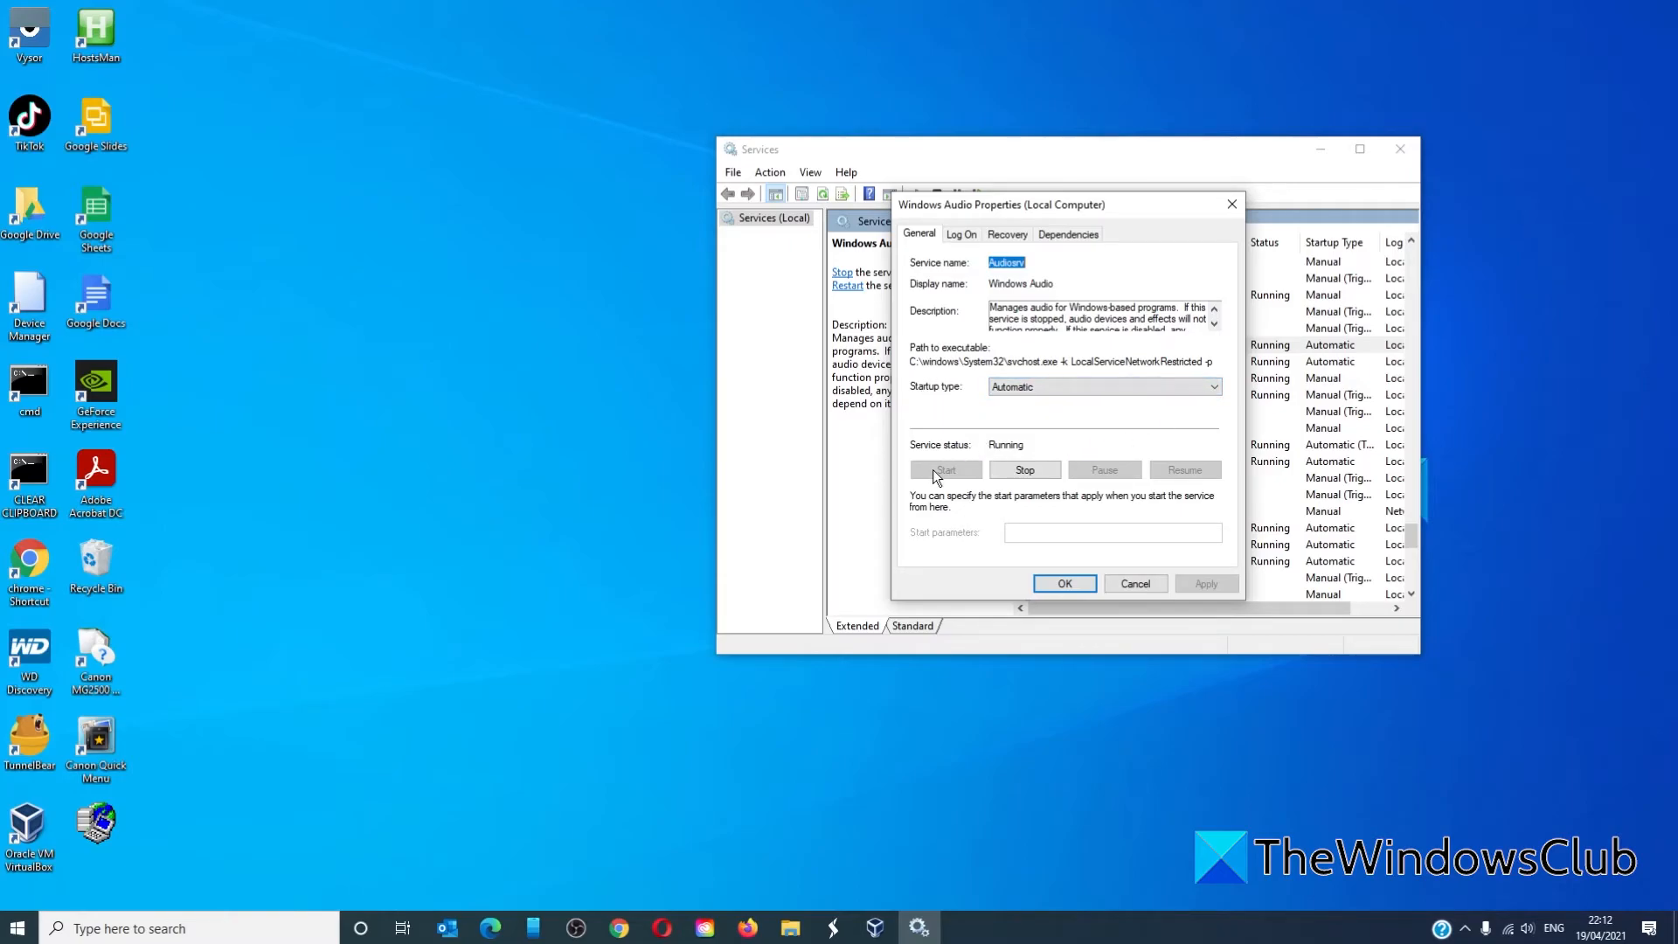
mouse_move(977, 475)
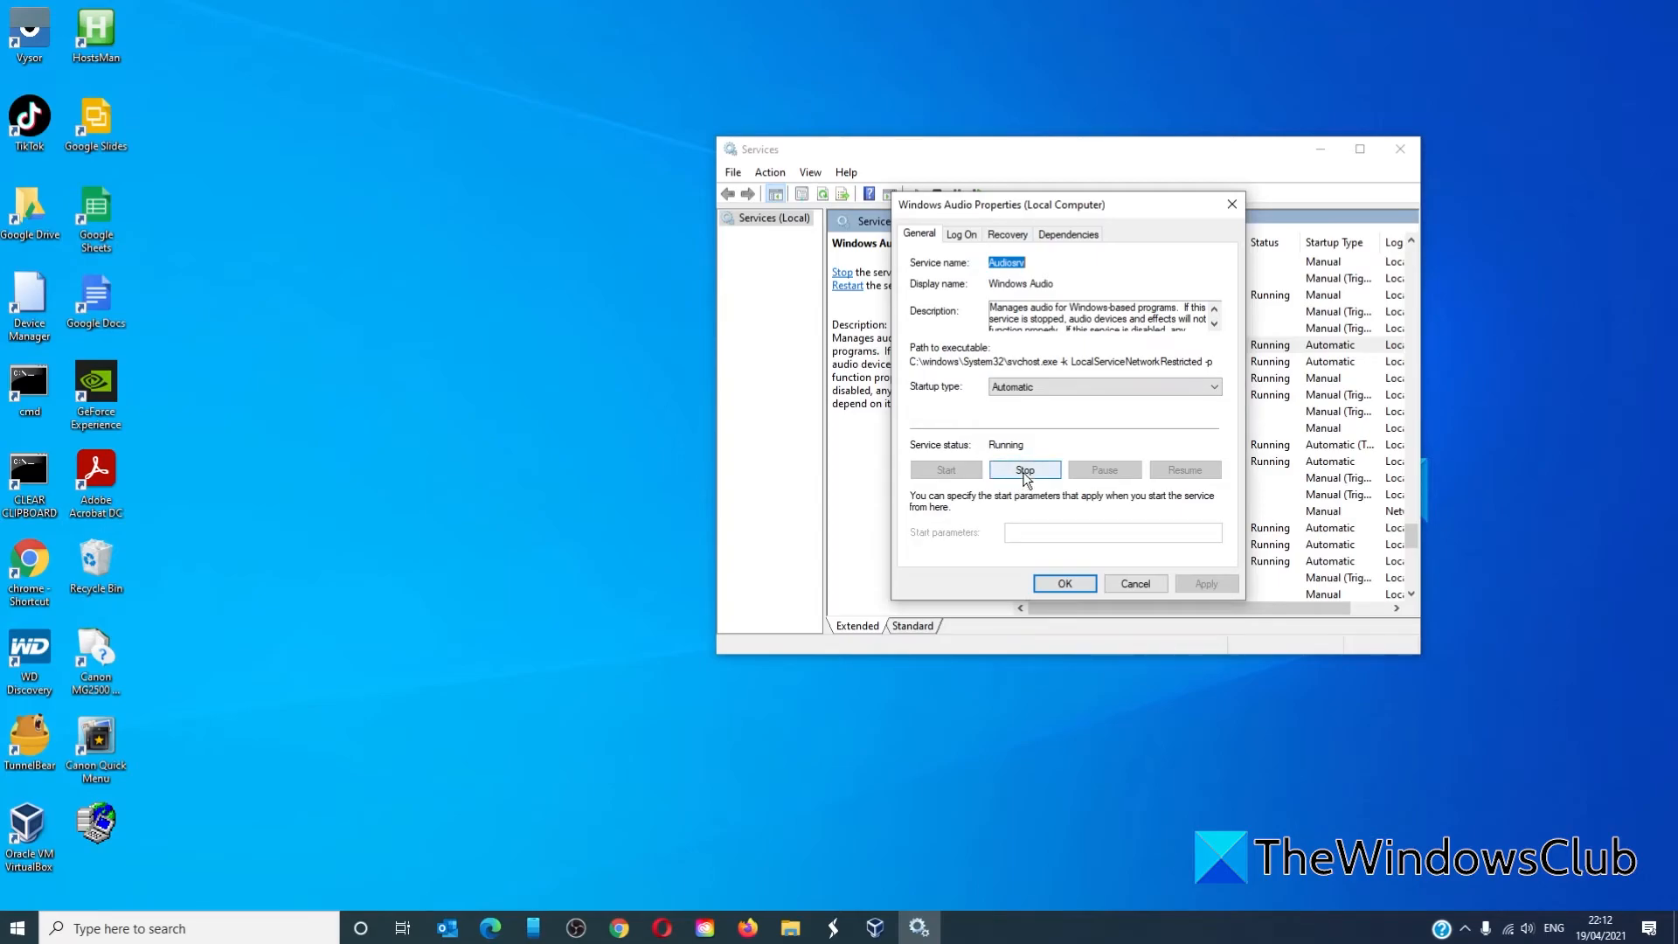
mouse_move(953, 475)
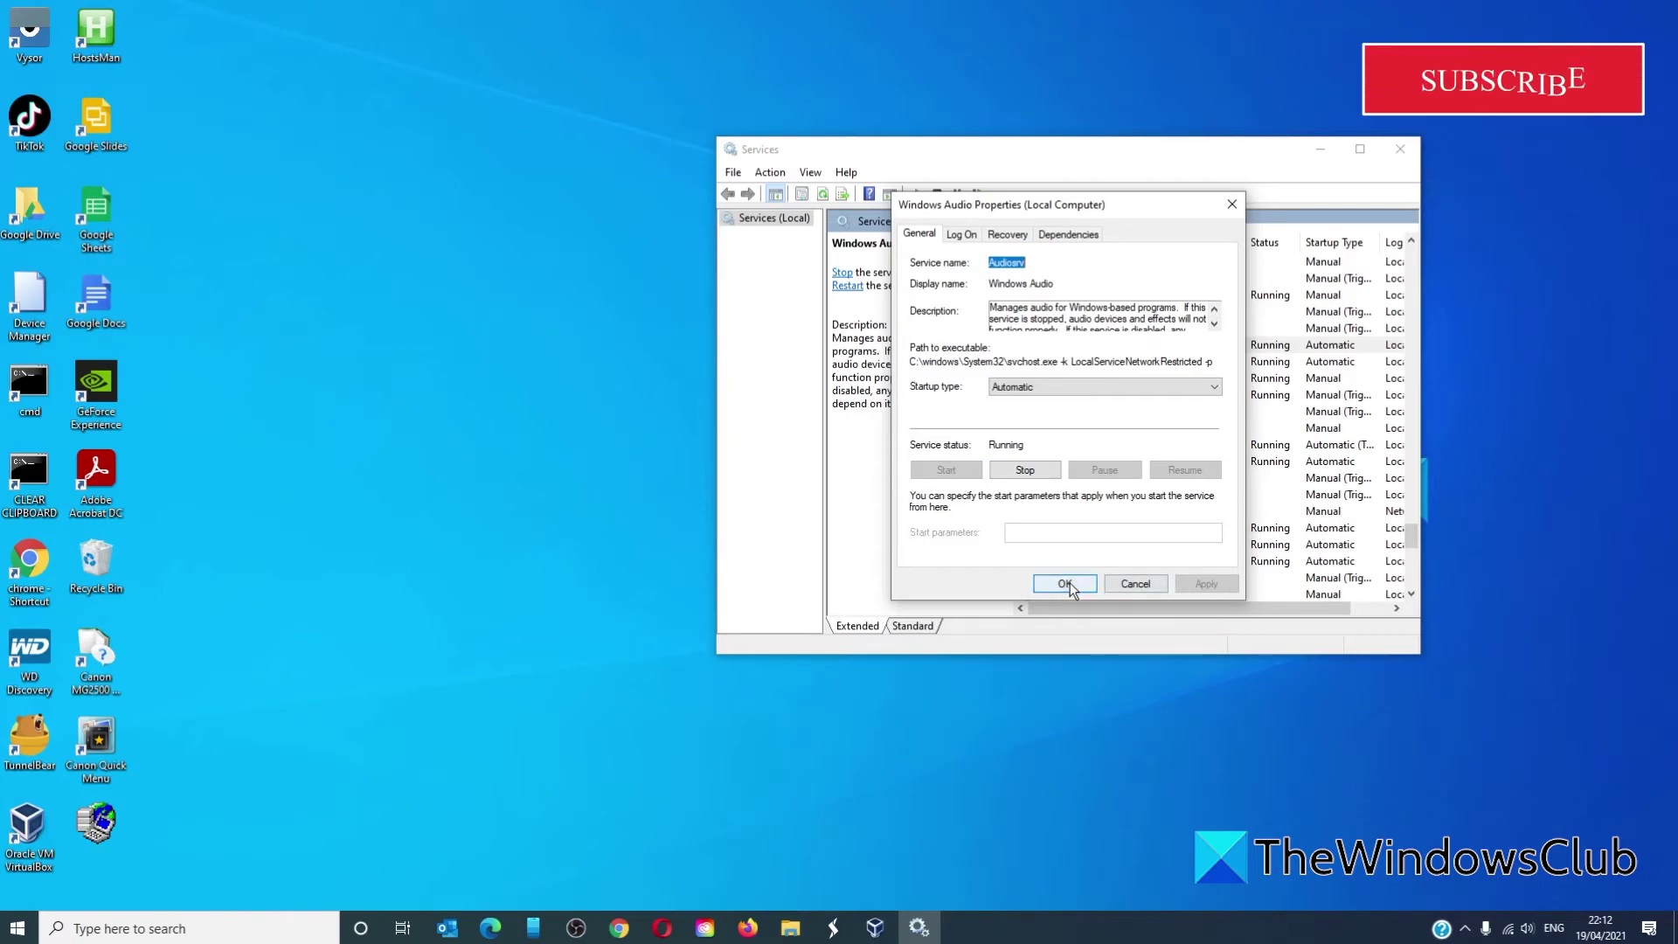
click(1063, 584)
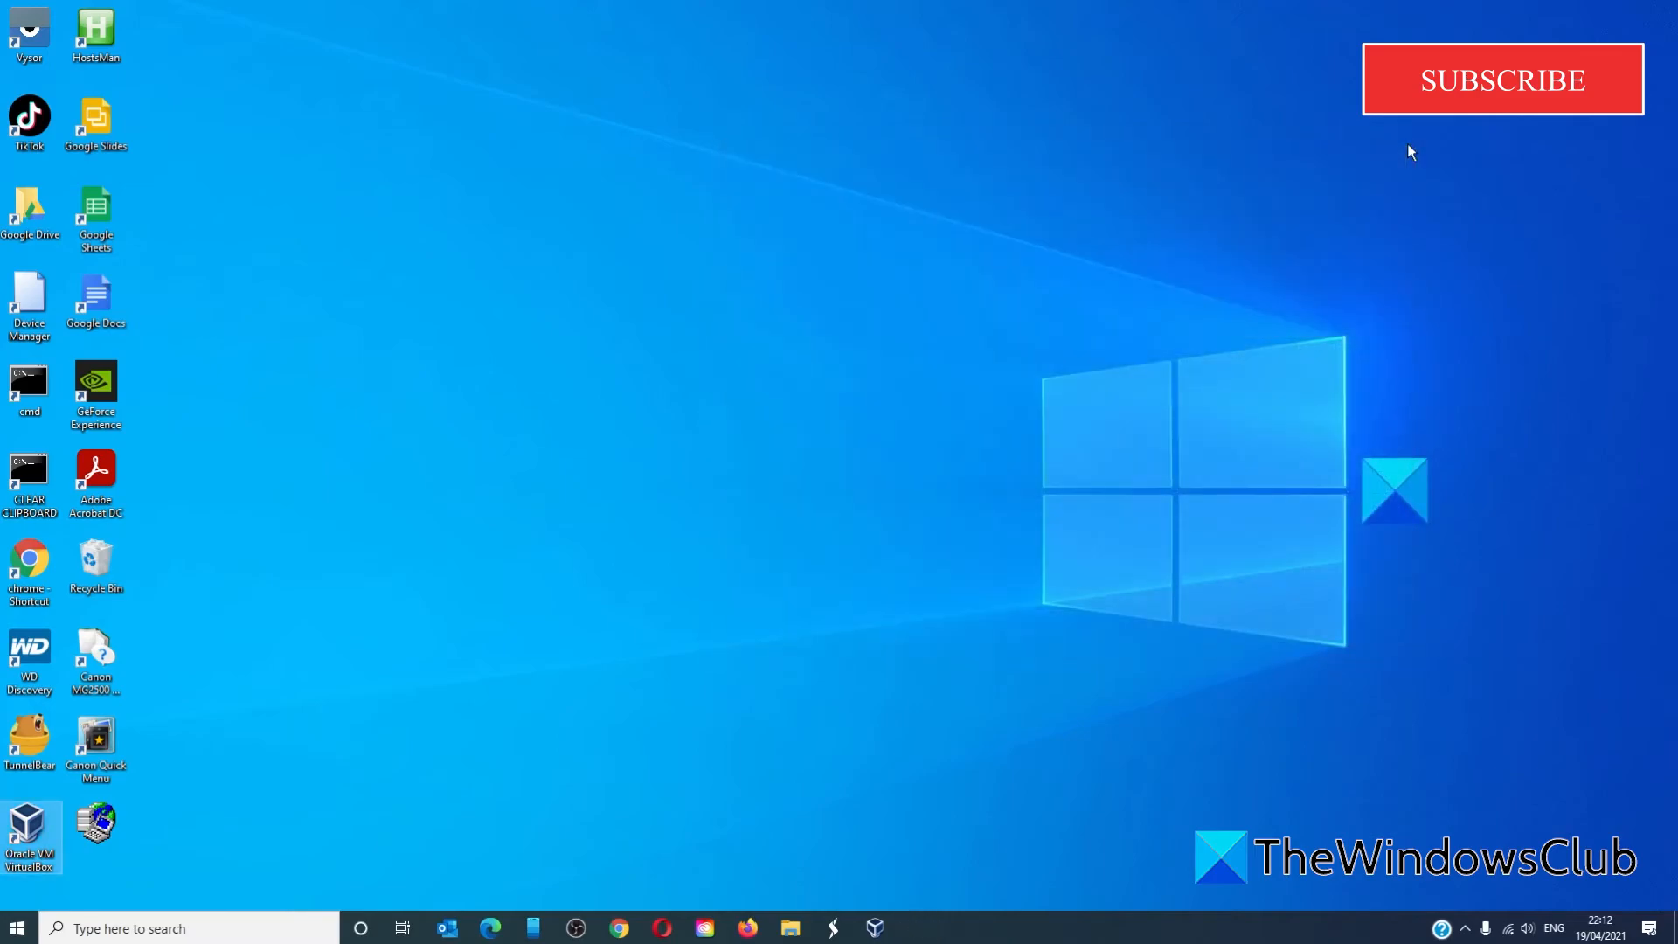
Browse TheWindowsClub site and YouTube channel Videos page in Edge, scrolling through the uploads.
click(490, 929)
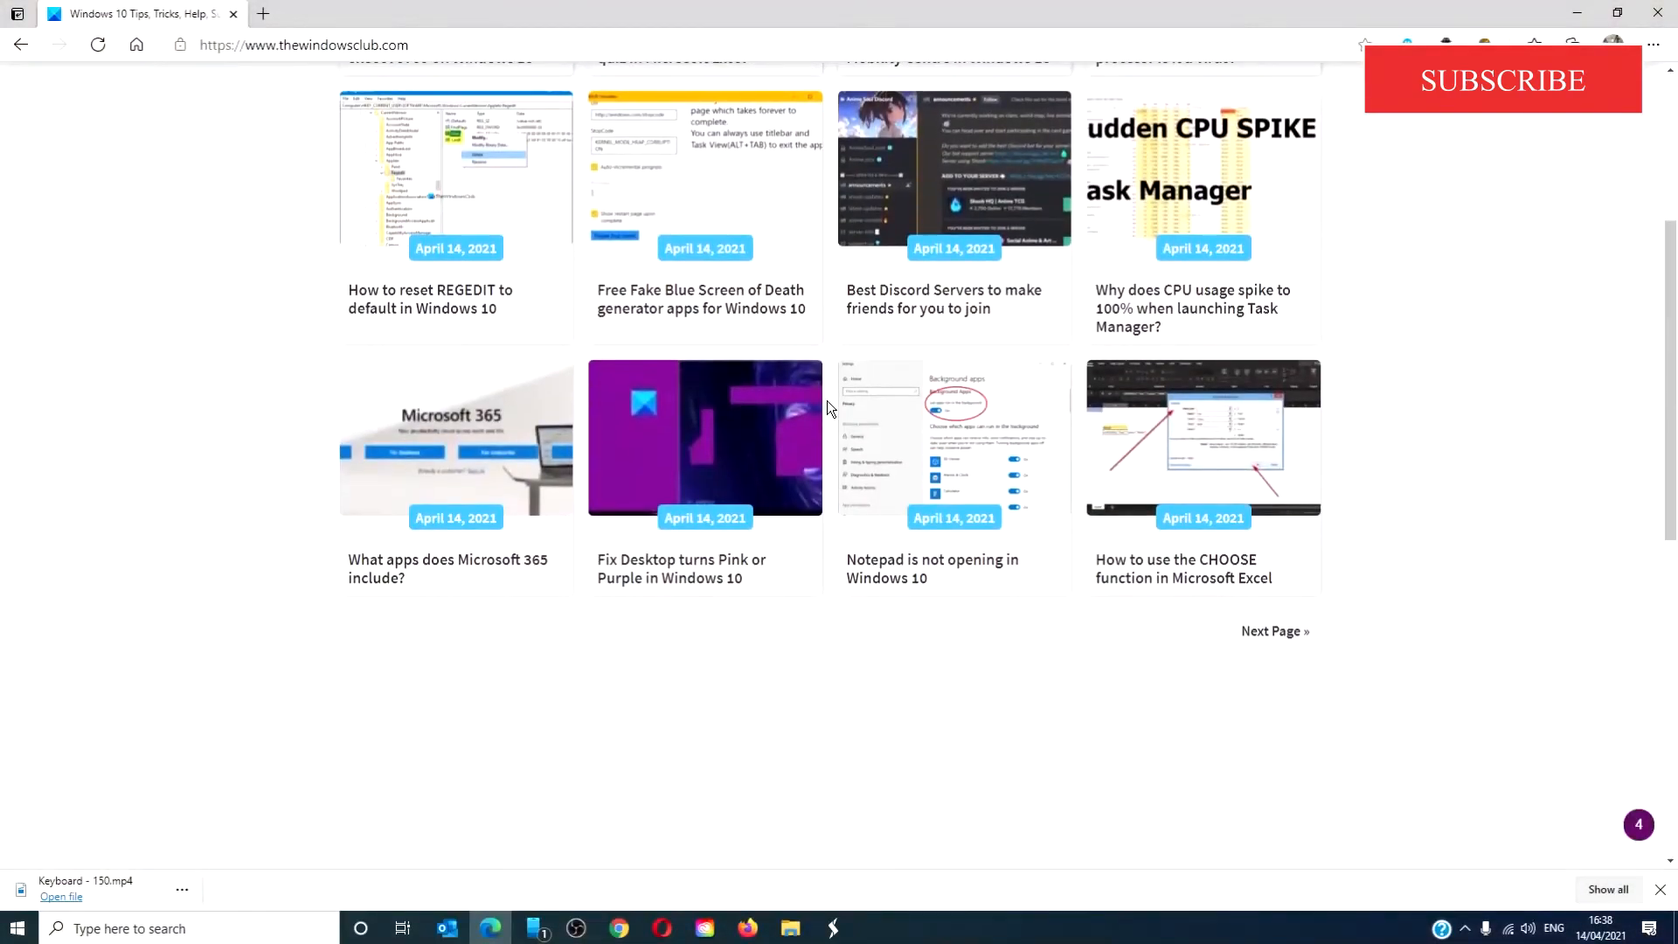
scroll(down, 3)
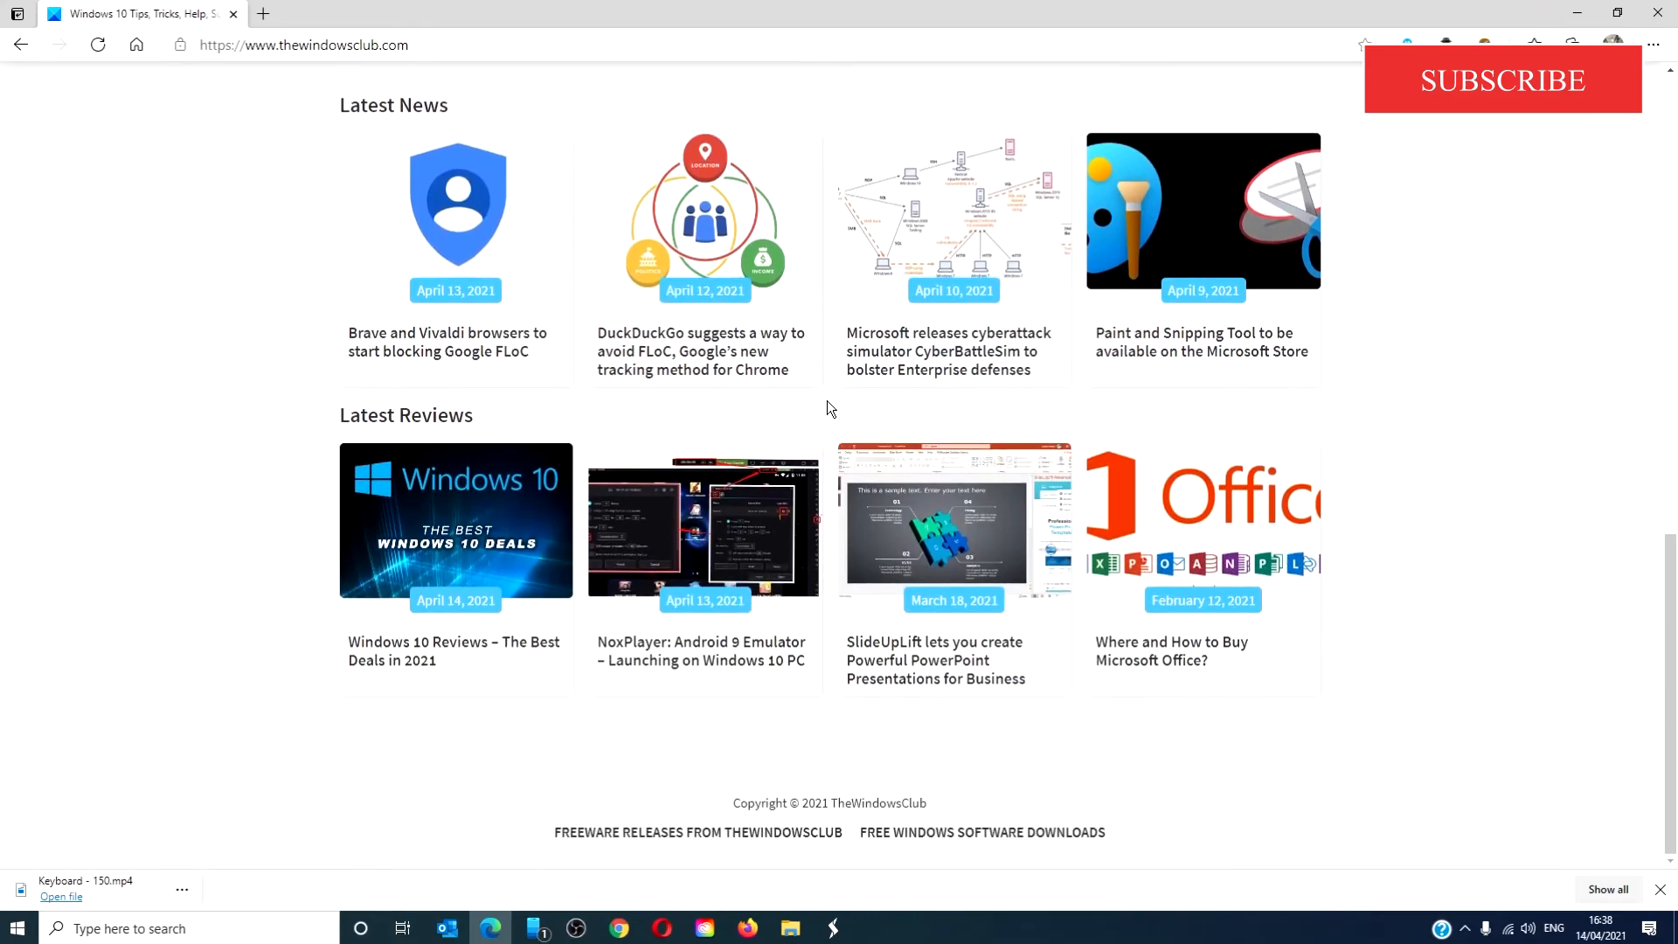
scroll(up, 3)
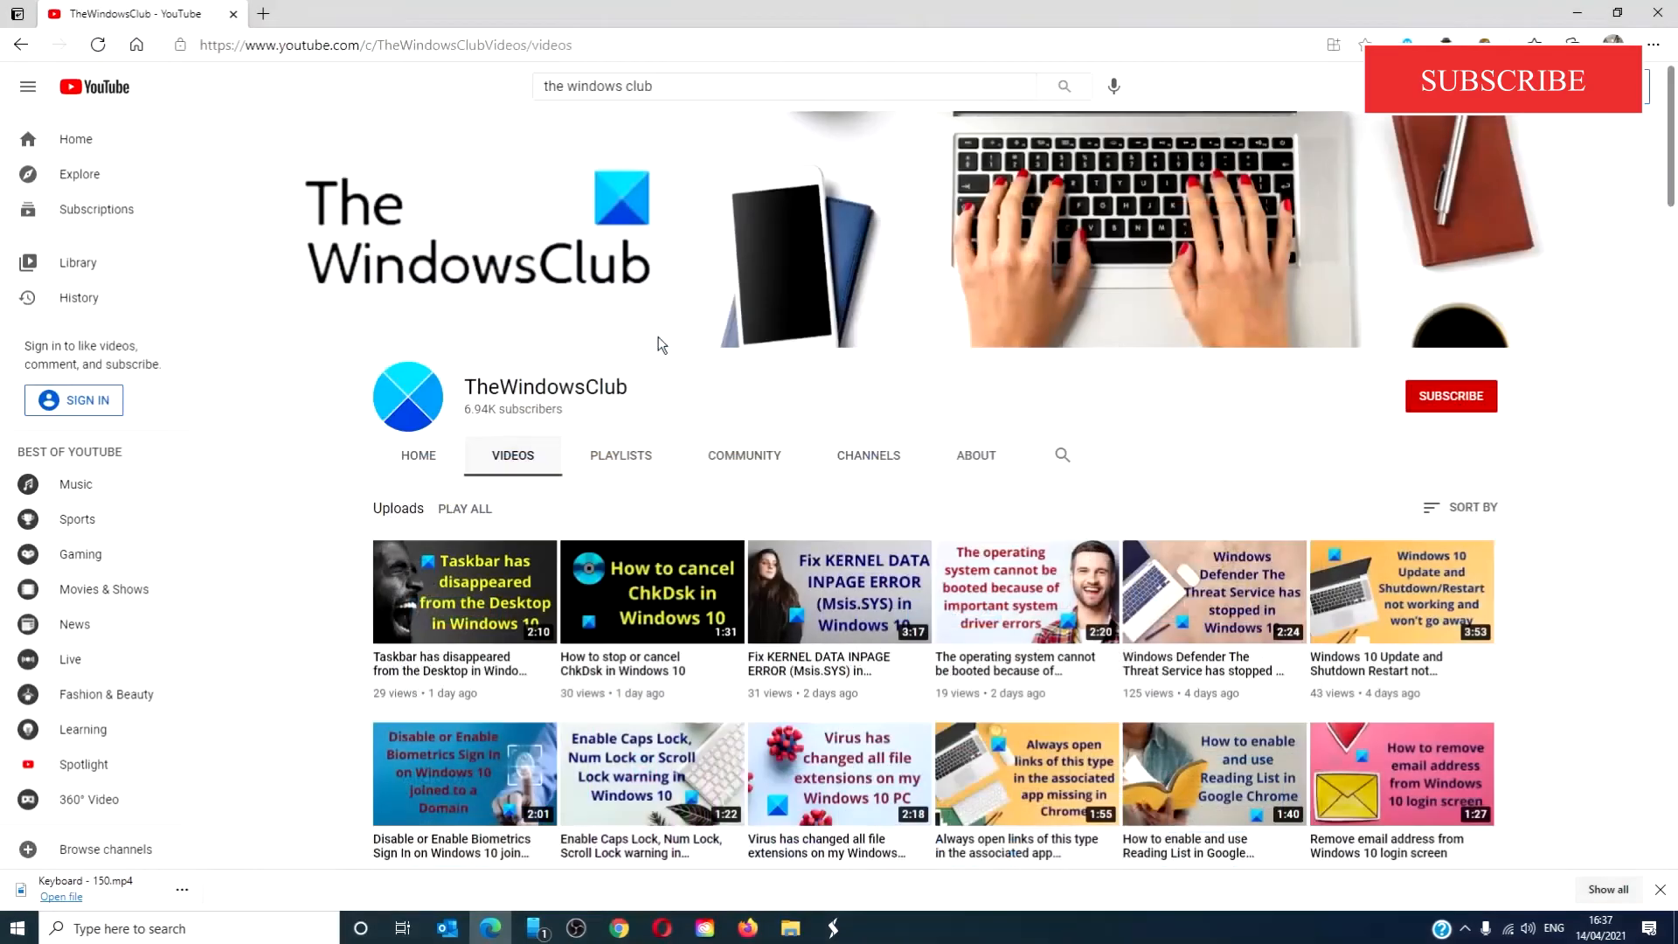
scroll(down, 3)
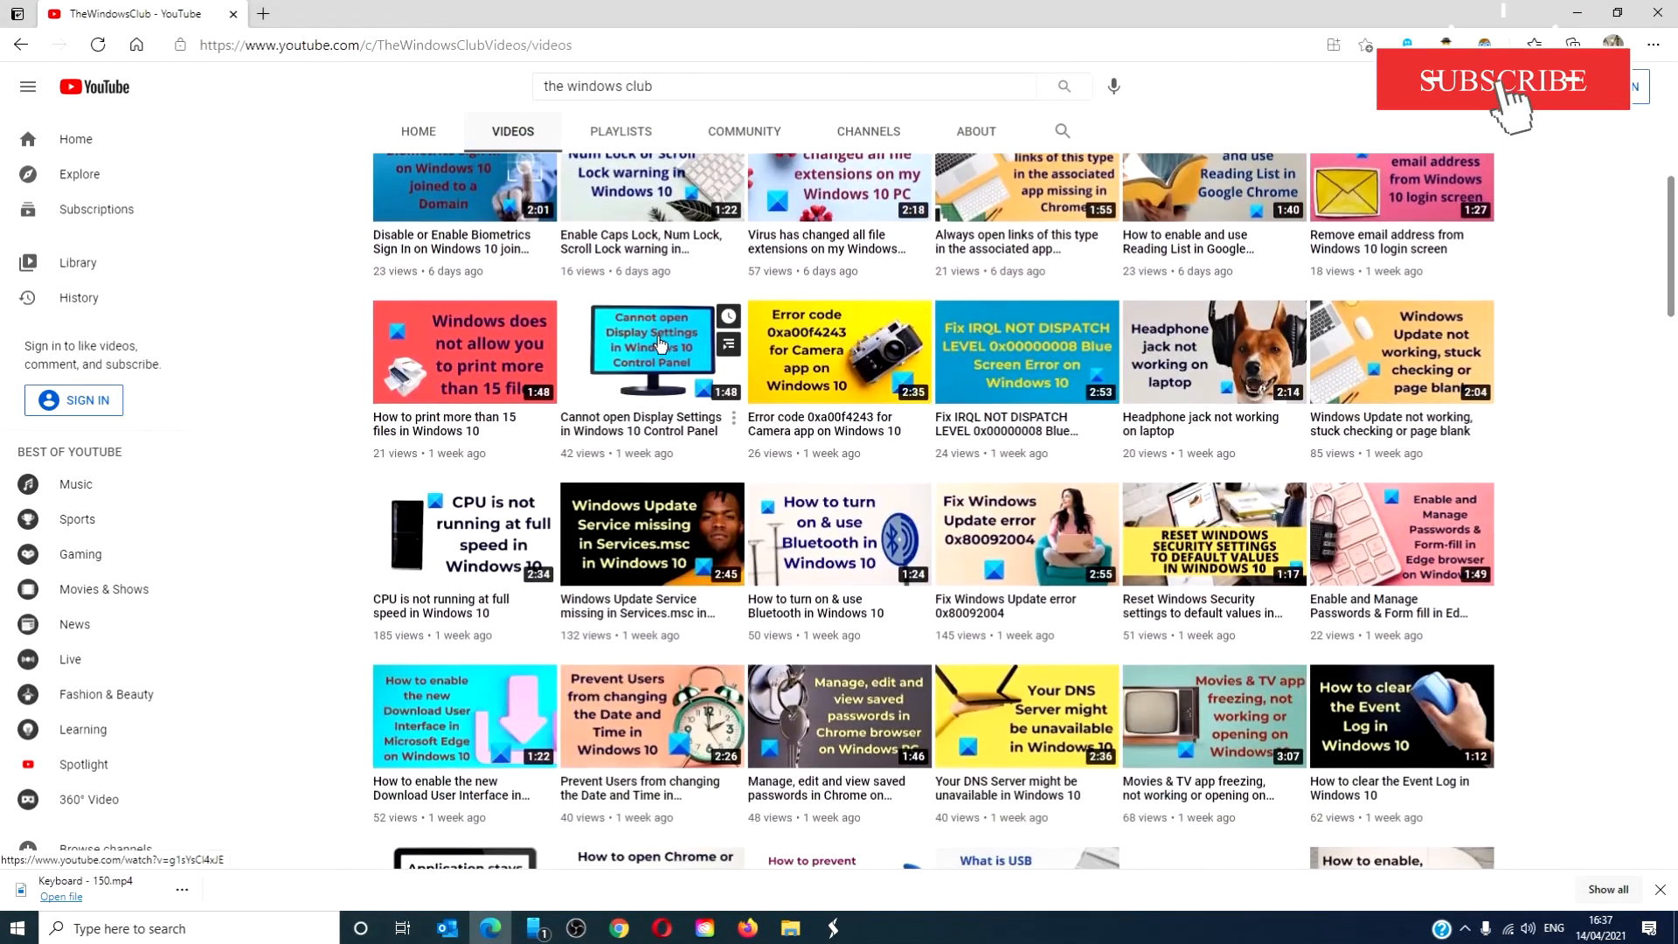
scroll(down, 3)
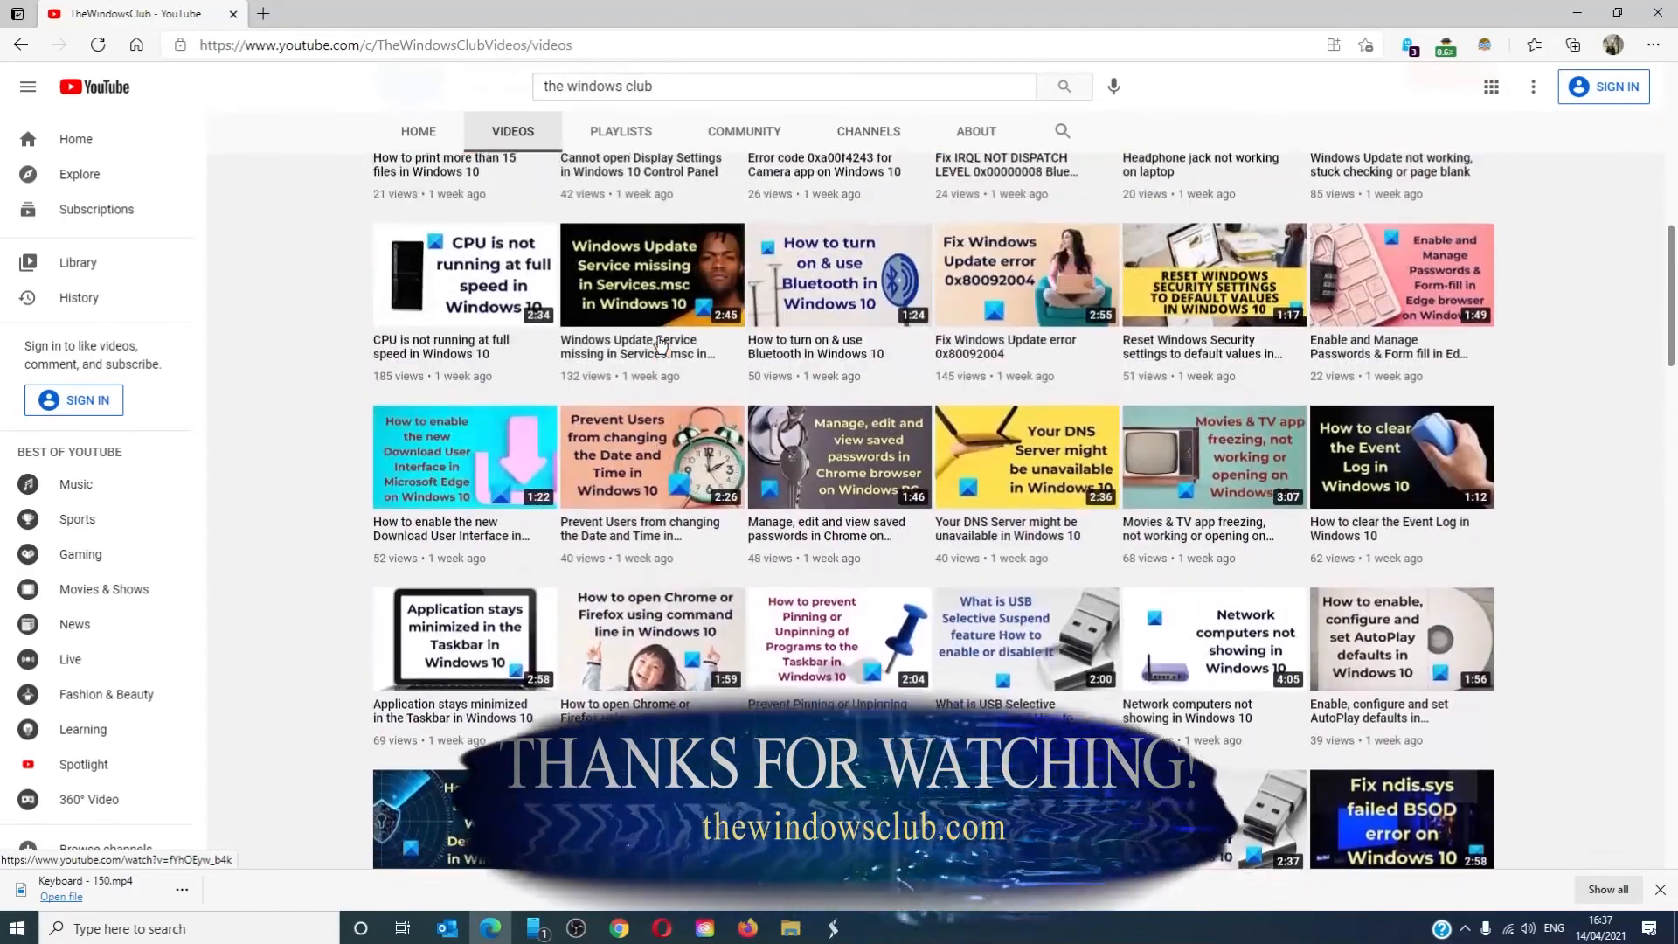
scroll(up, 3)
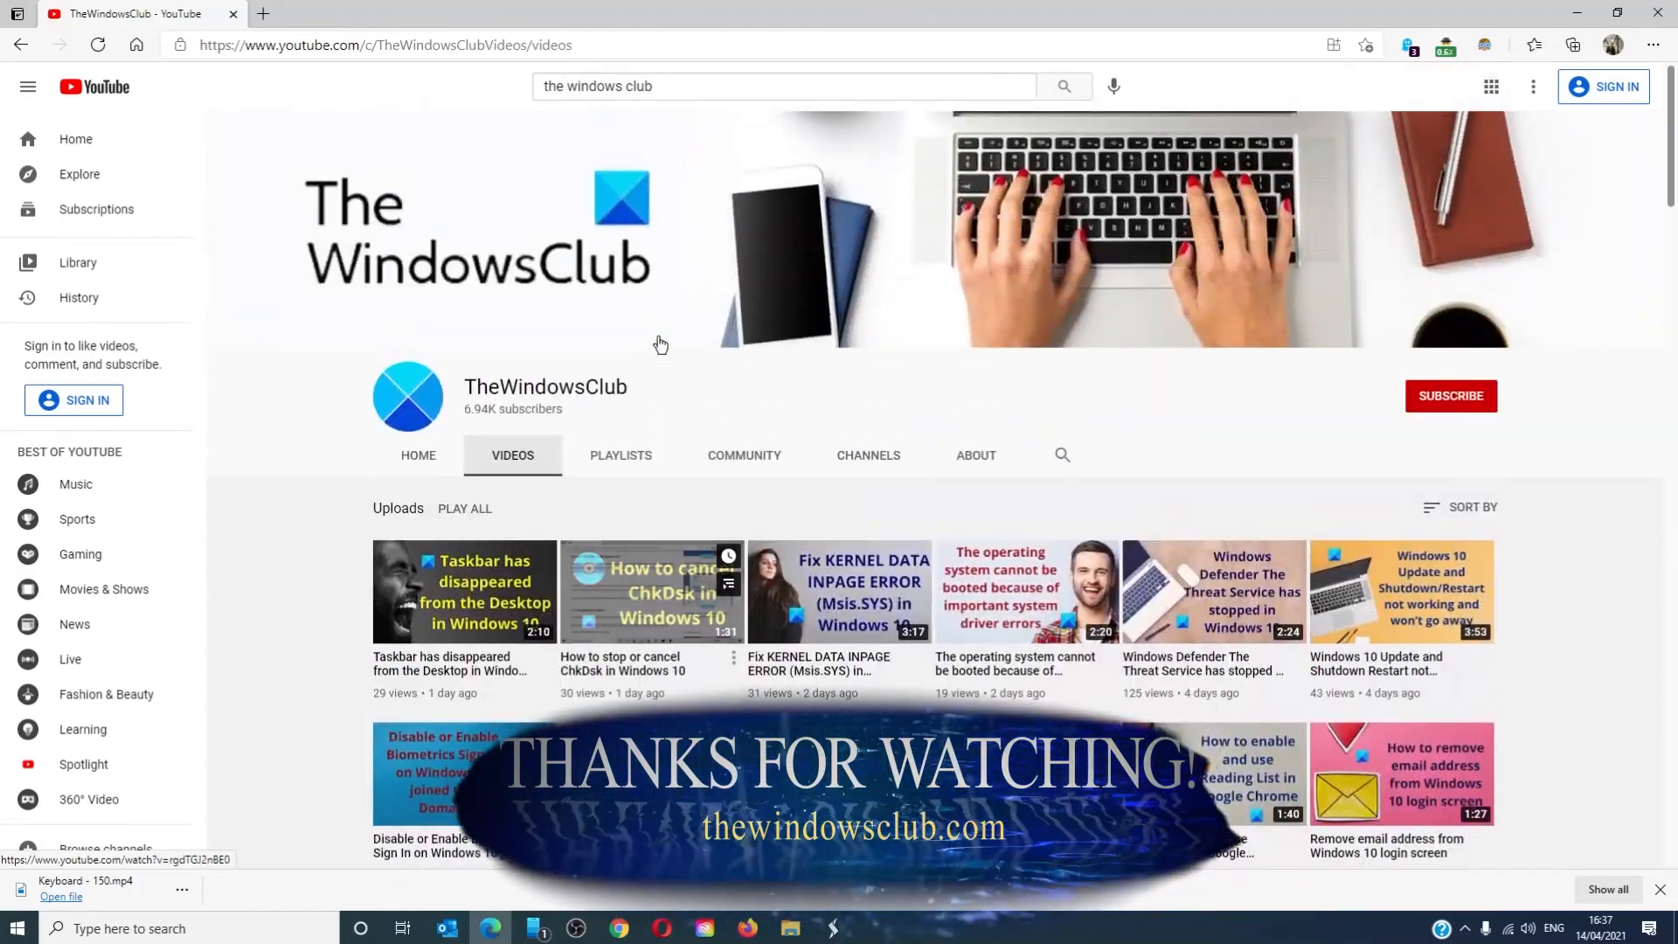